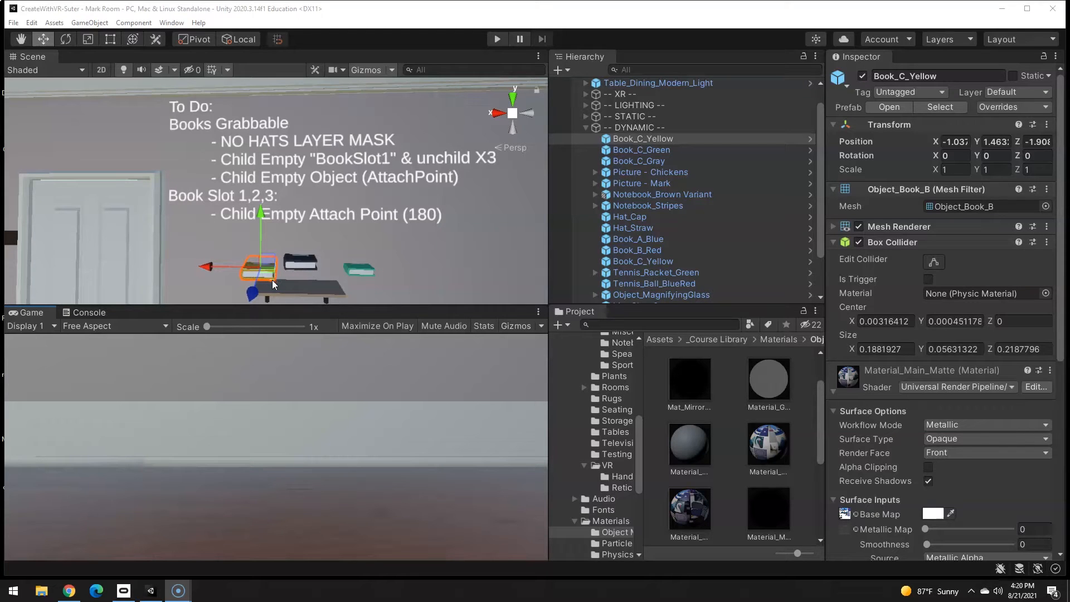
{"action": "mouse_move", "coordinate": [310, 274]}
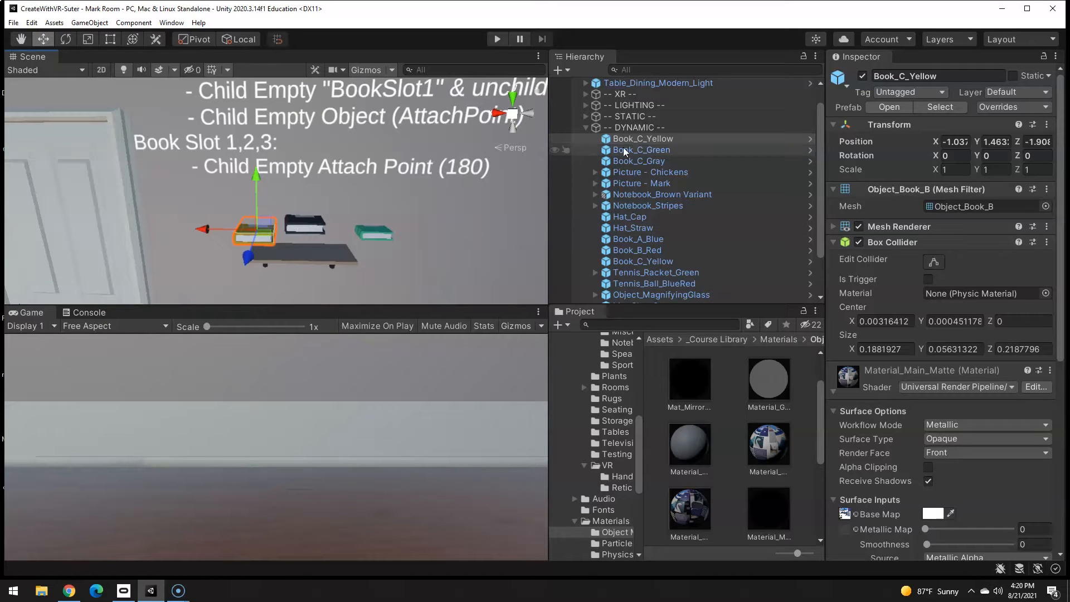
Set Book_C_Yellow's Transform Rotation X and Z to 90
{"action": "left_click", "coordinate": [953, 156]}
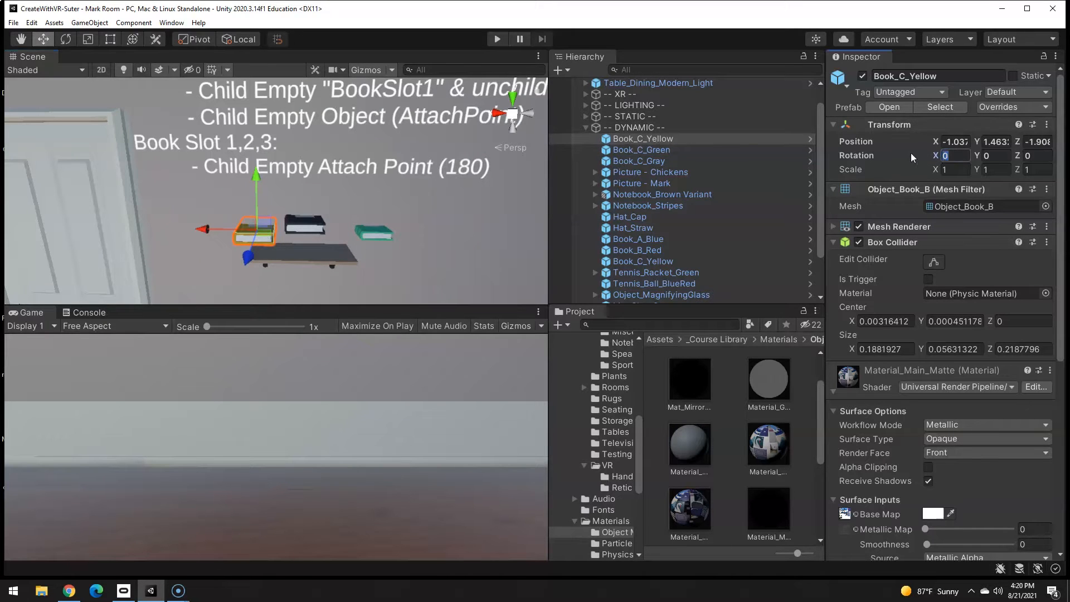
{"action": "type", "text": "90"}
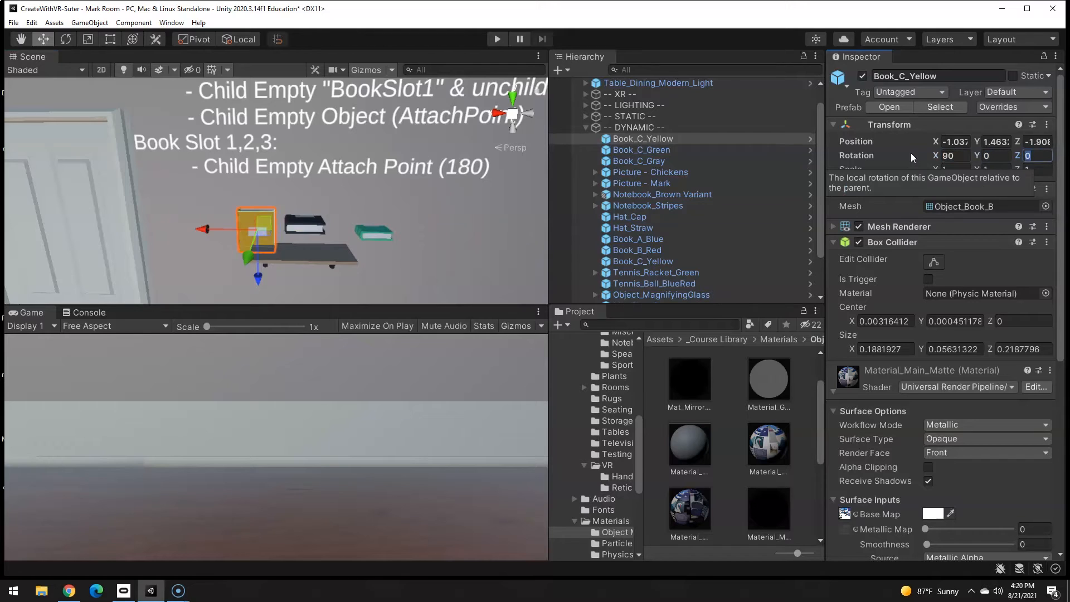
{"action": "type", "text": "90"}
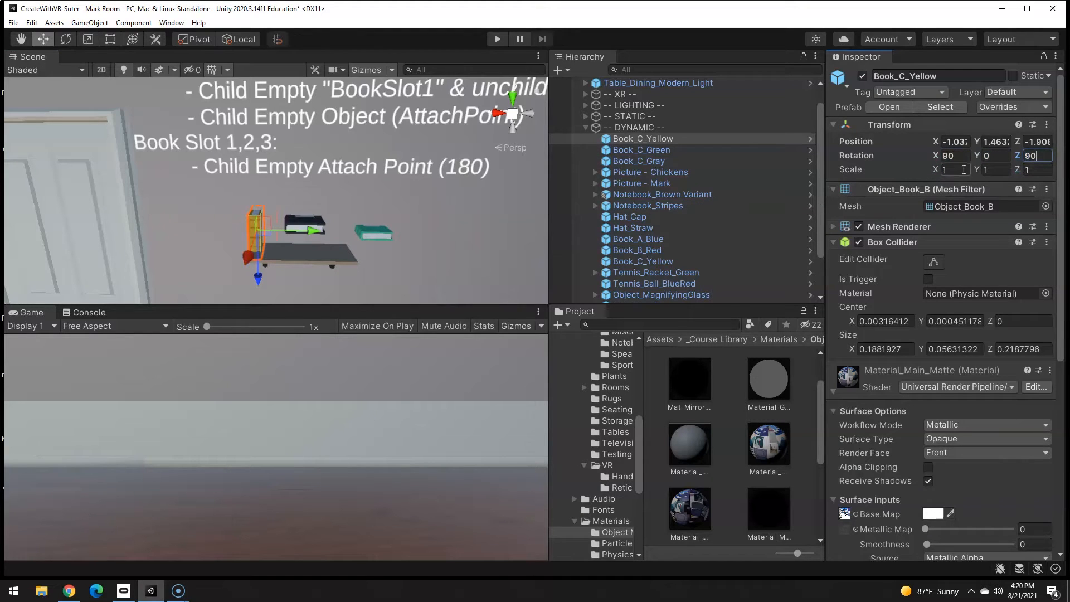
{"action": "left_click", "coordinate": [954, 170]}
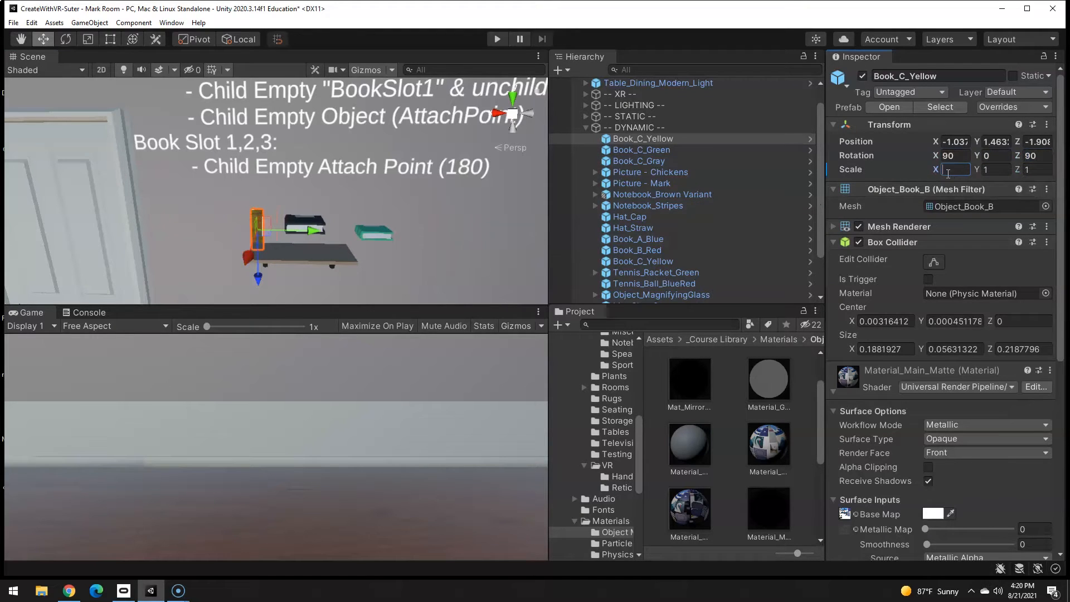
Scale the yellow book to 0.6 and drag it onto the shelf's left end
{"action": "type", "text": "0.6"}
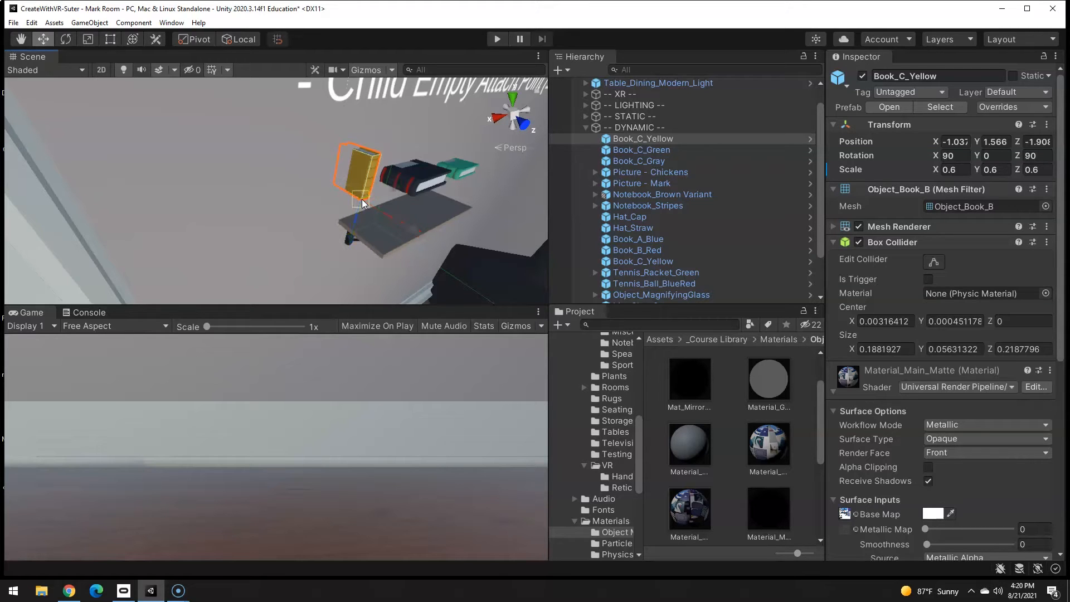
{"action": "left_click_drag", "start_coordinate": [358, 170], "coordinate": [382, 205]}
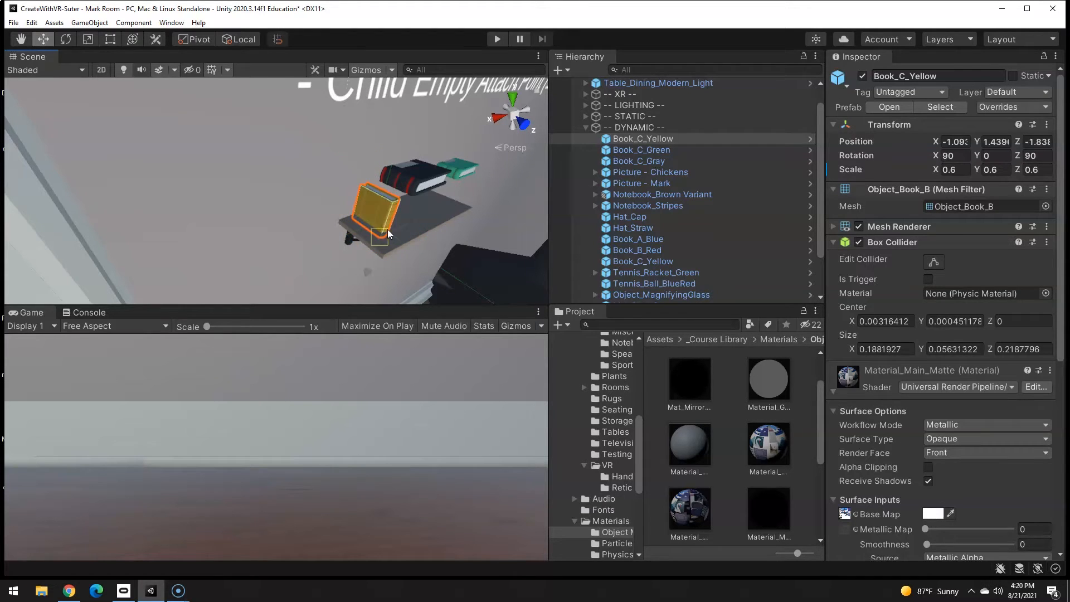
{"action": "left_click_drag", "start_coordinate": [386, 205], "coordinate": [347, 205]}
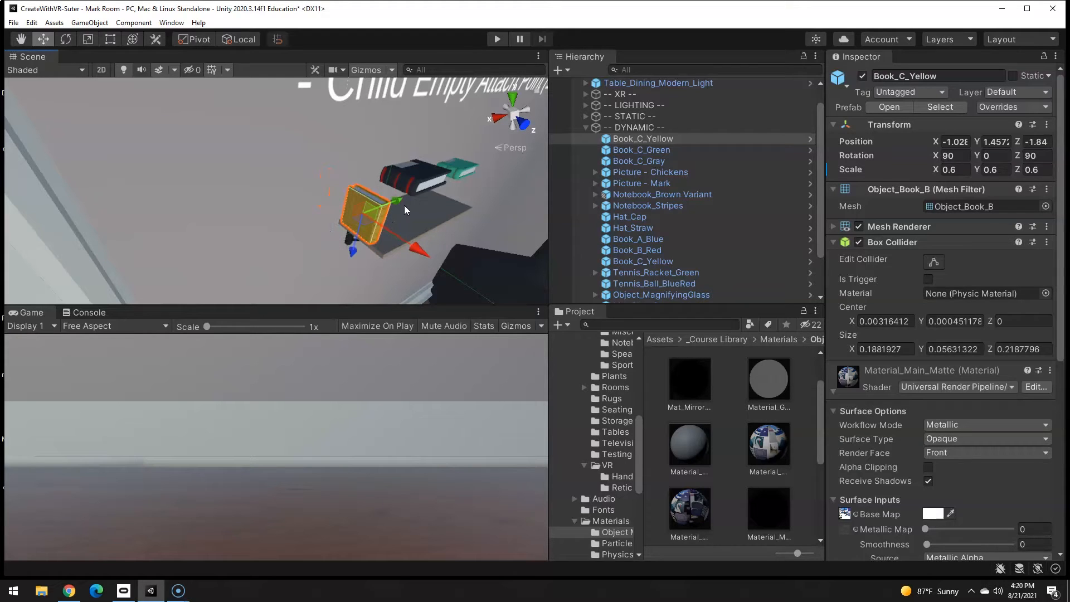
{"action": "left_click_drag", "start_coordinate": [369, 212], "coordinate": [406, 201]}
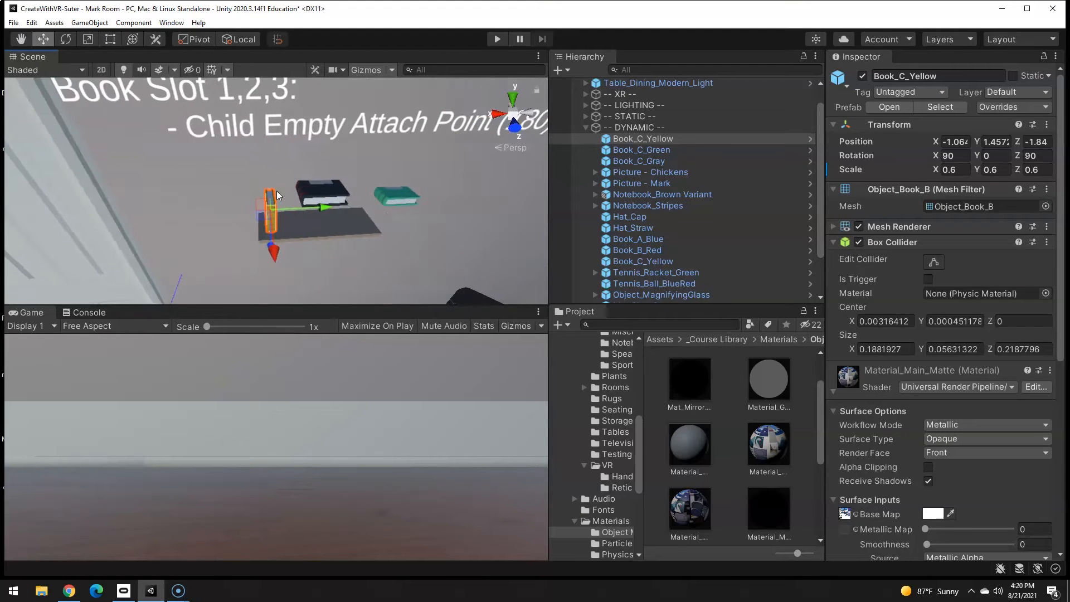
{"action": "mouse_move", "coordinate": [387, 203]}
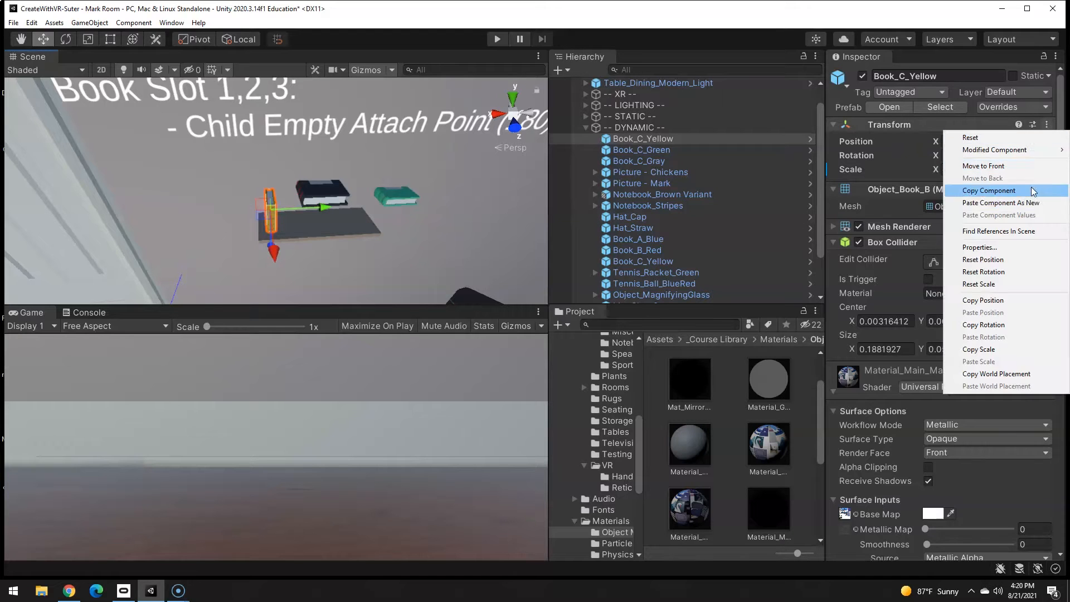
Copy the yellow book's Transform and paste its values onto Book_C_Gray
{"action": "left_click", "coordinate": [989, 190]}
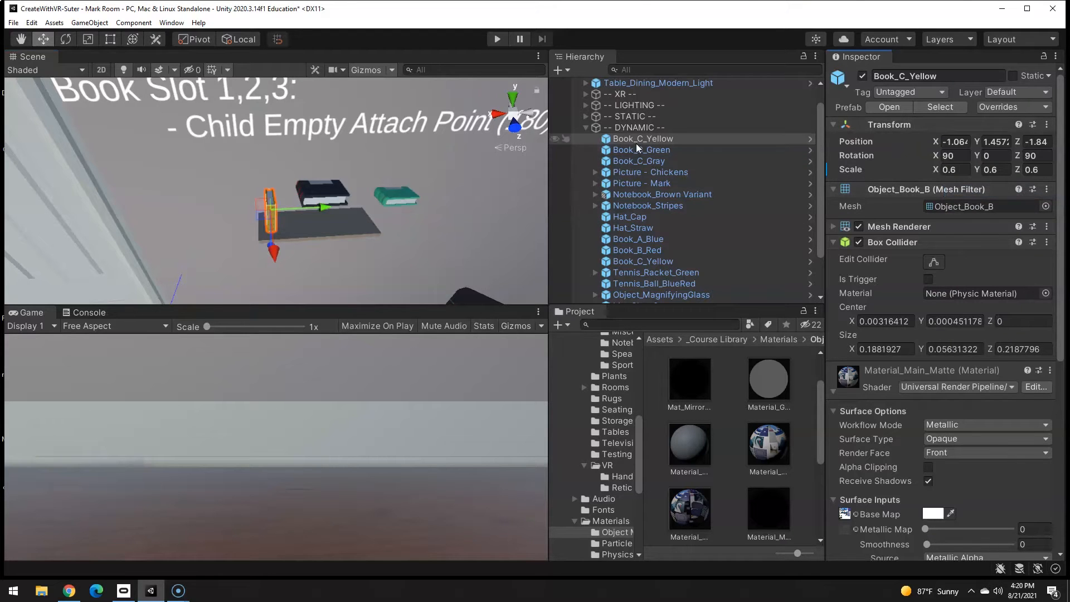
{"action": "left_click", "coordinate": [642, 149]}
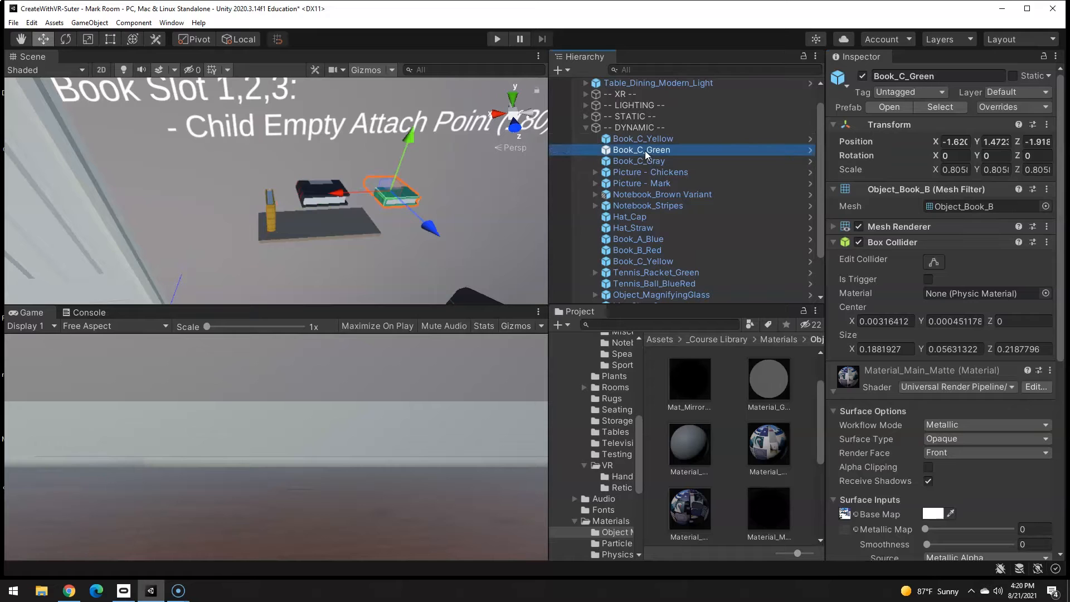
{"action": "left_click", "coordinate": [638, 161]}
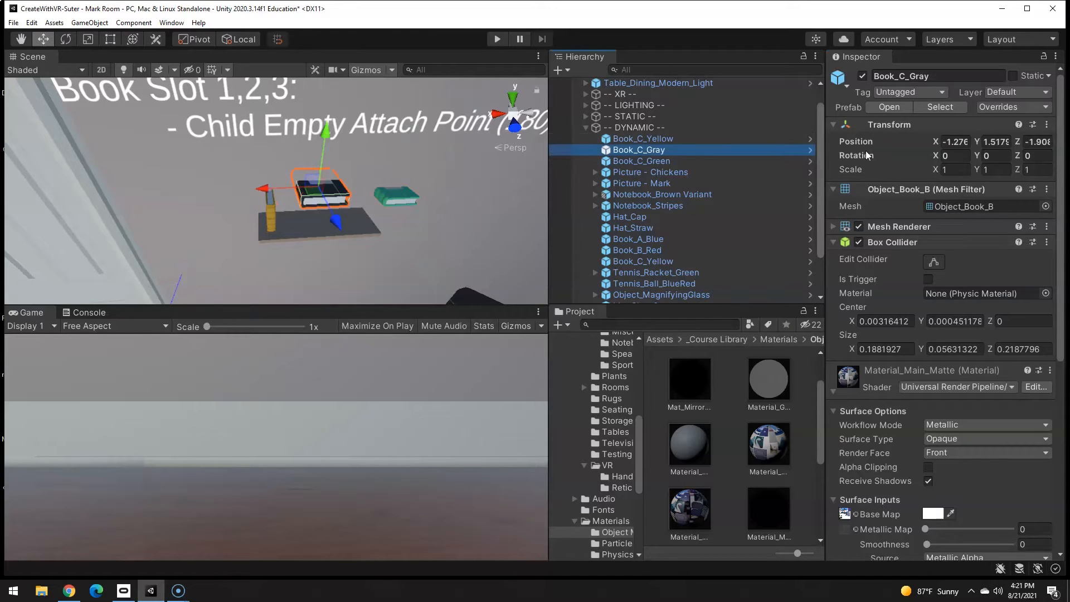
{"action": "right_click", "coordinate": [889, 124]}
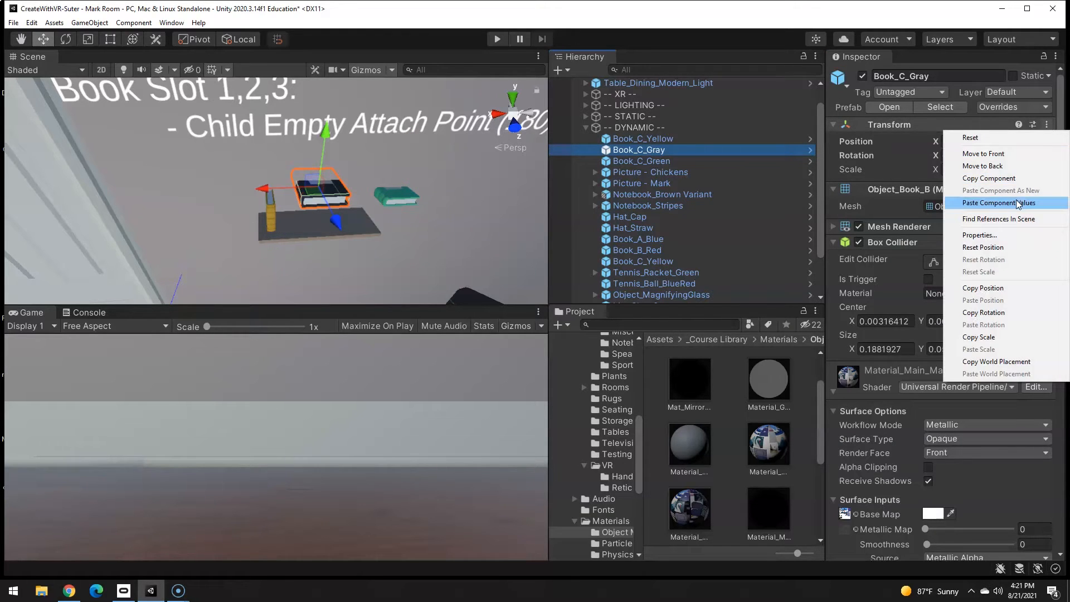
{"action": "left_click", "coordinate": [998, 203]}
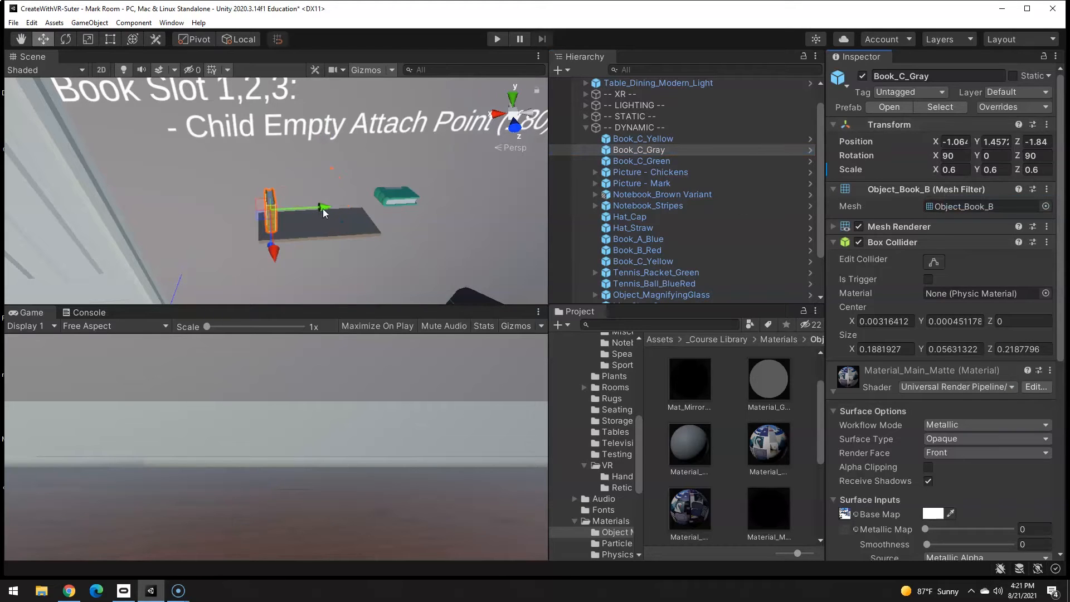
Slide the gray book along the shelf between the yellow and green books
{"action": "left_click_drag", "start_coordinate": [321, 208], "coordinate": [334, 208]}
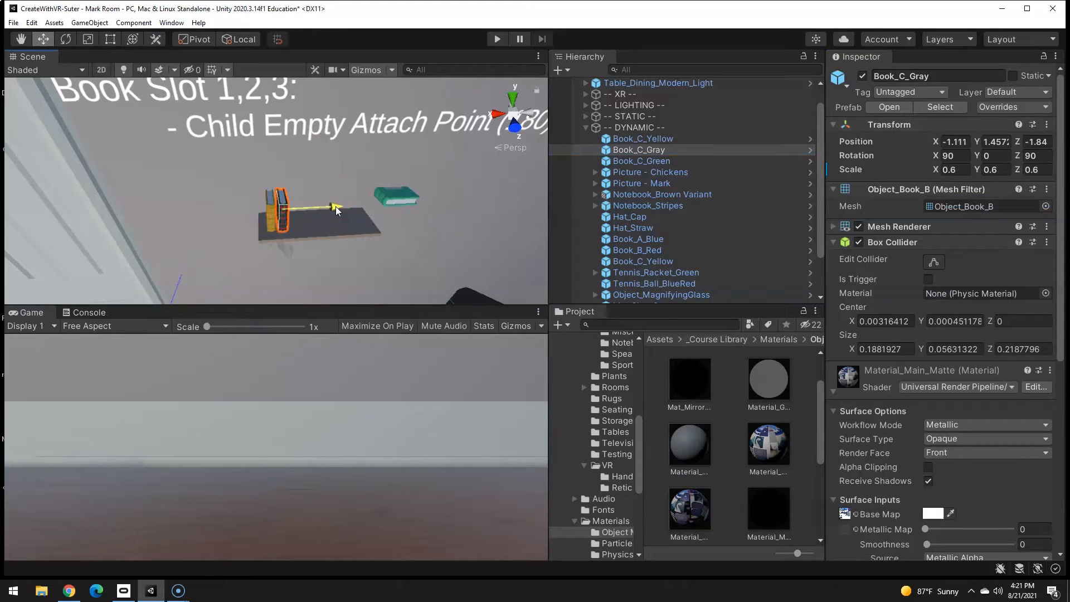
{"action": "left_click", "coordinate": [641, 161]}
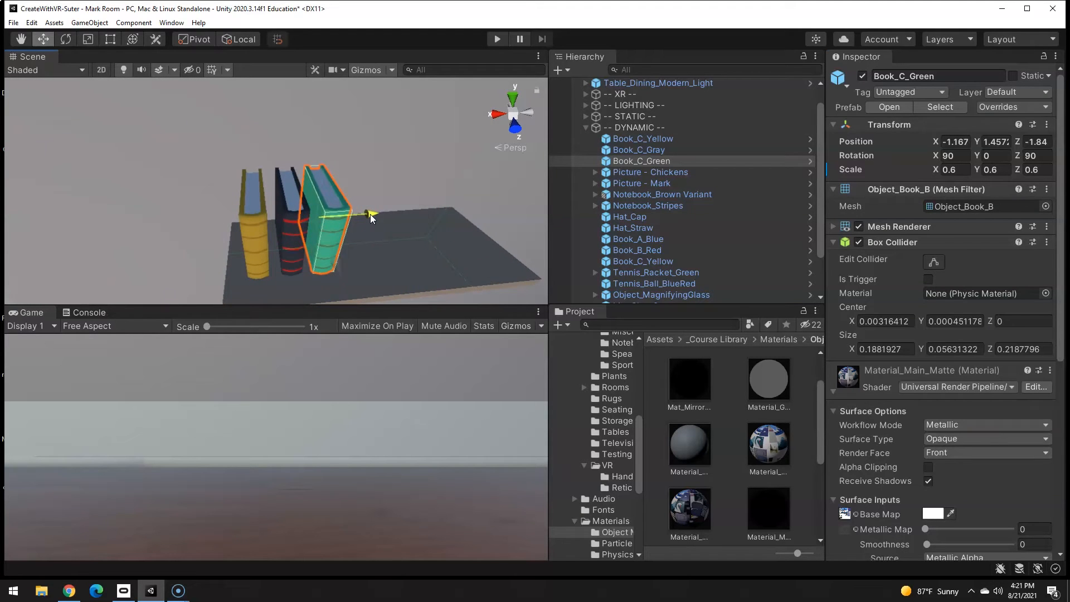
{"action": "left_click", "coordinate": [639, 149]}
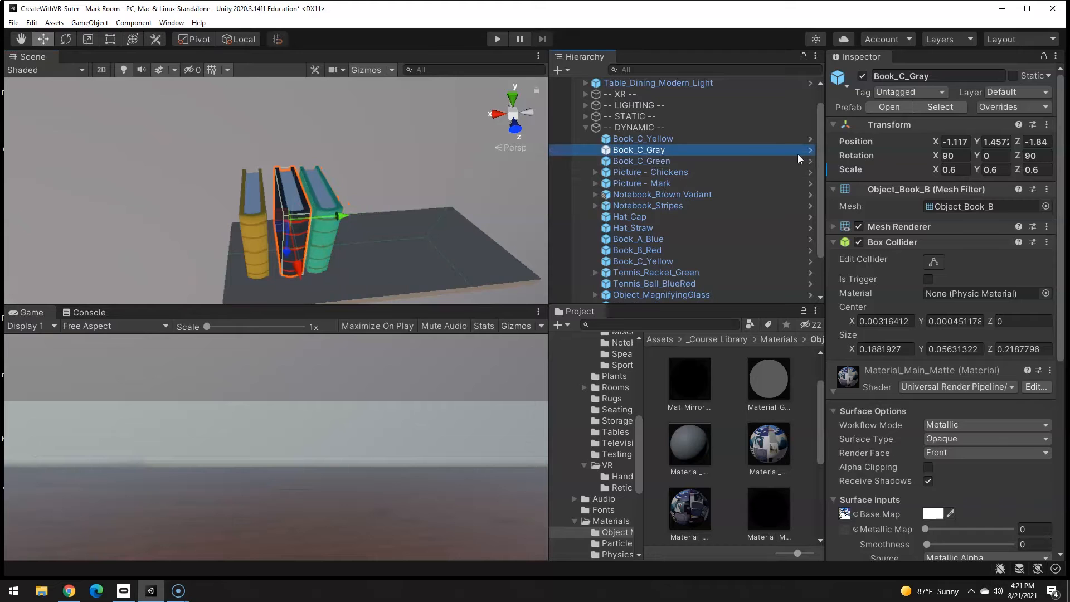
{"action": "left_click_drag", "start_coordinate": [335, 215], "coordinate": [334, 221]}
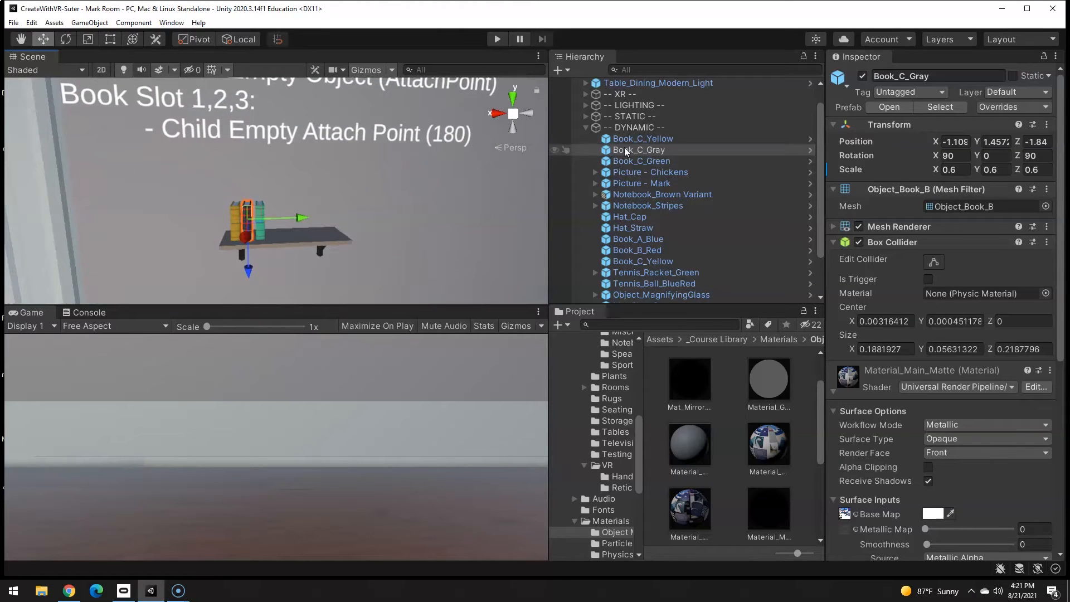
Add an XR Grab Interactable, with its Rigidbody, to the yellow and gray books
{"action": "left_click", "coordinate": [642, 139]}
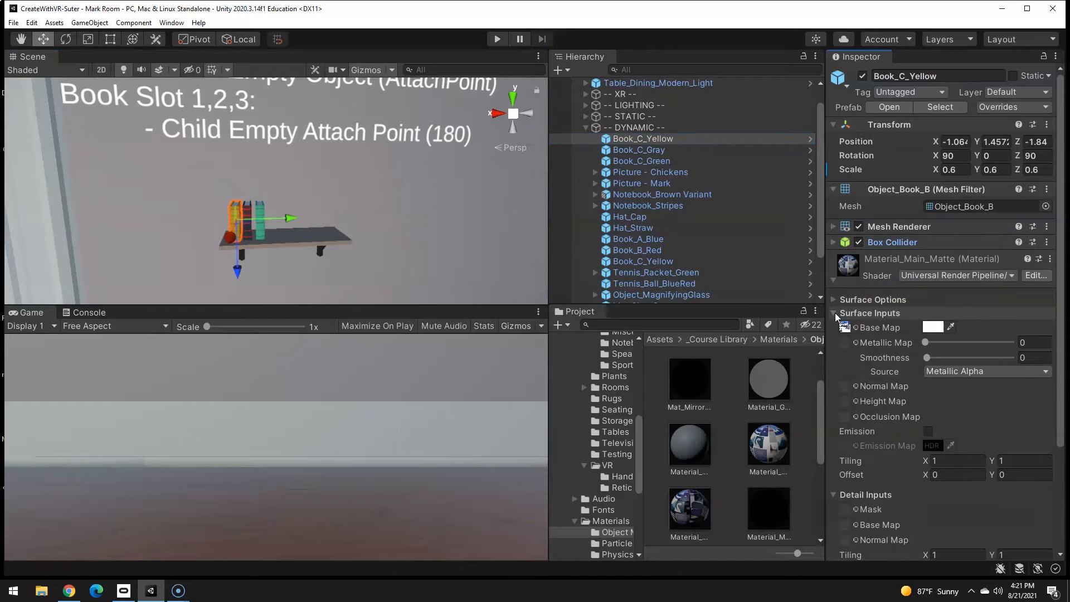
{"action": "left_click", "coordinate": [833, 313]}
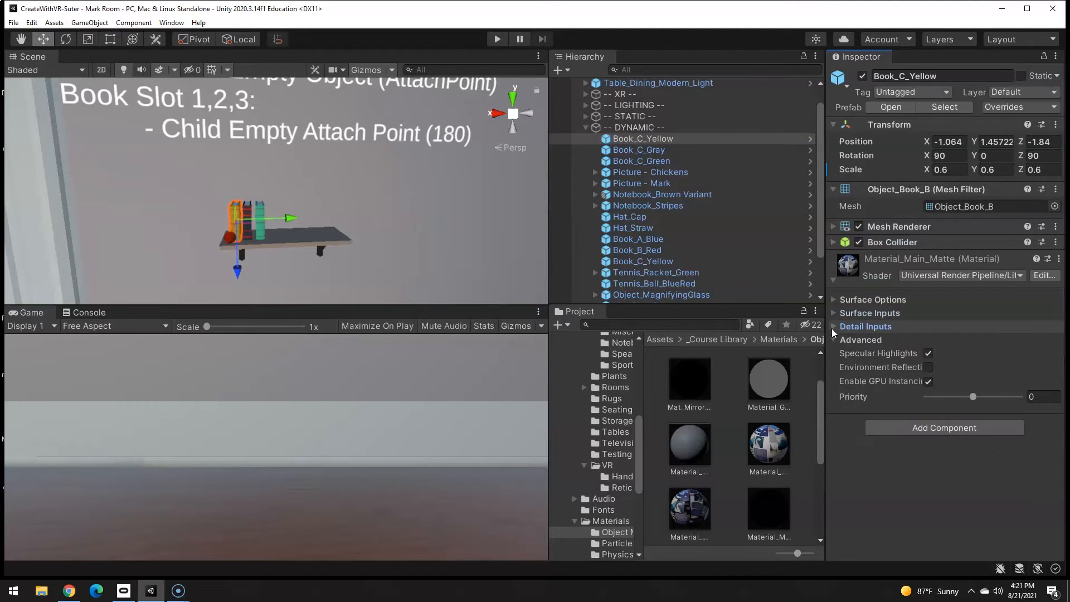
{"action": "left_click", "coordinate": [865, 326]}
{"action": "type", "text": "grab"}
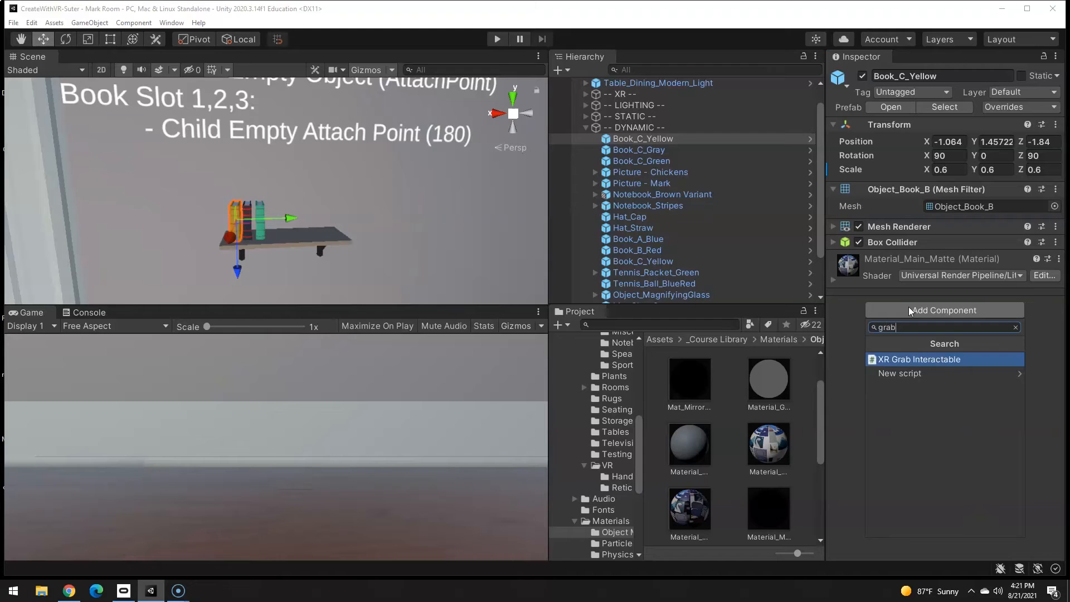
{"action": "left_click", "coordinate": [919, 359]}
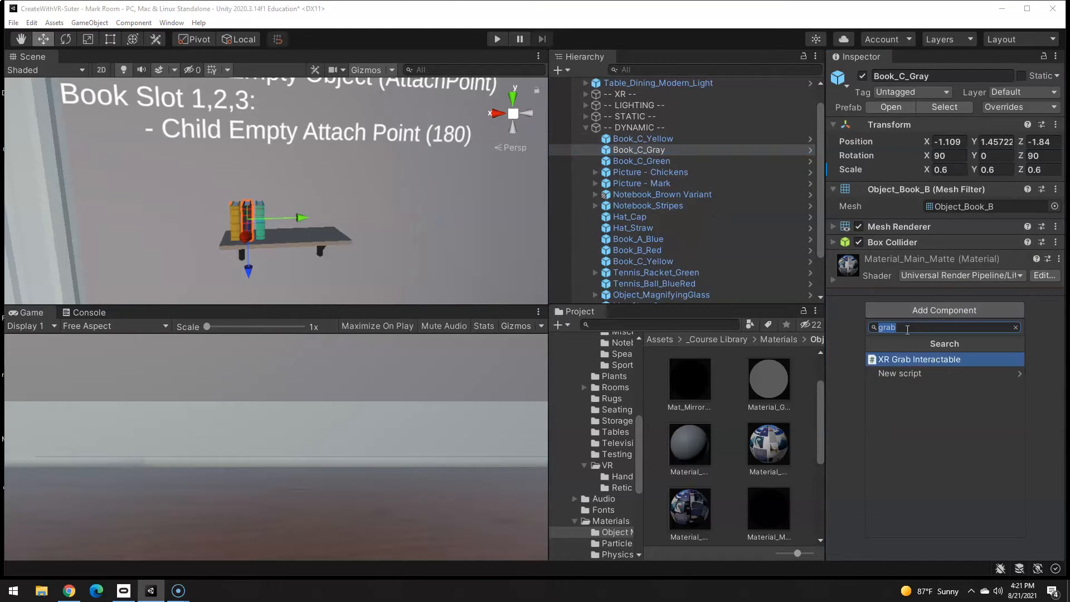
{"action": "left_click", "coordinate": [641, 161]}
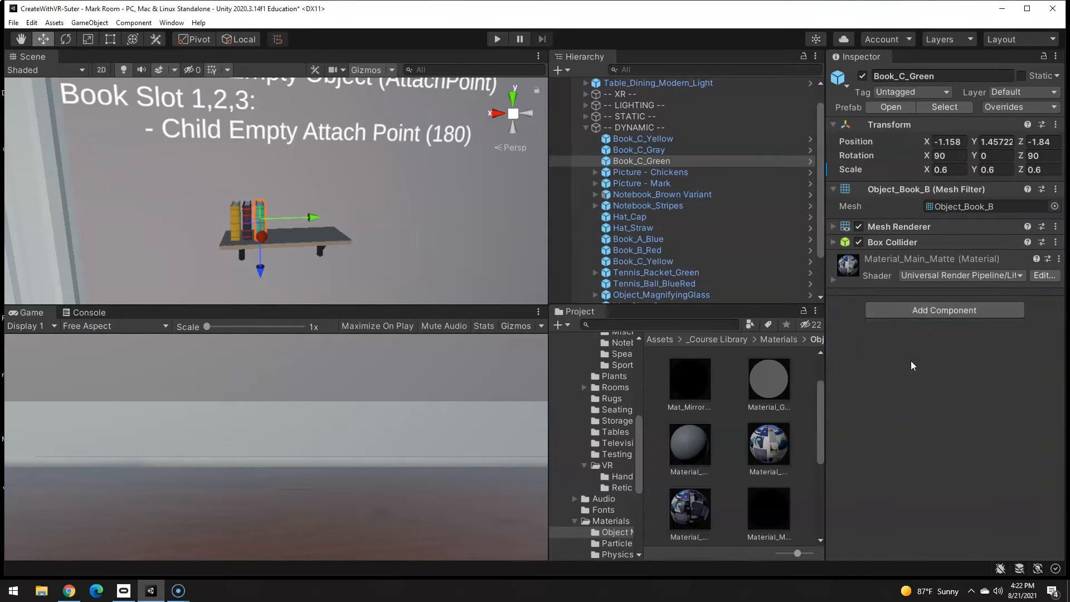
{"action": "left_click", "coordinate": [643, 138]}
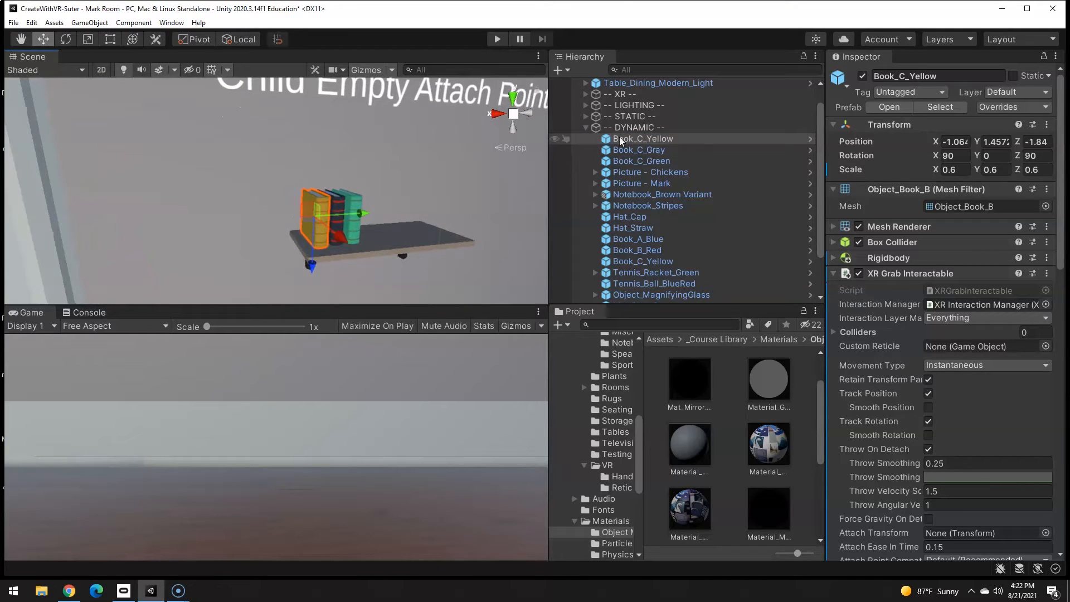
Create an empty child object named BookSlot1 under the yellow book
{"action": "right_click", "coordinate": [643, 139]}
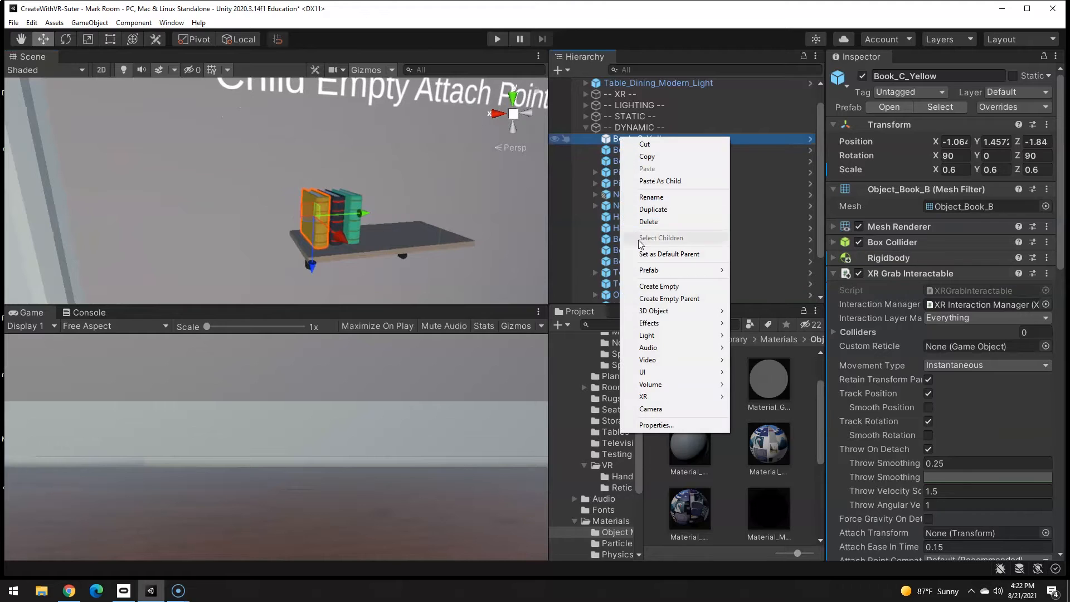
{"action": "left_click", "coordinate": [659, 286]}
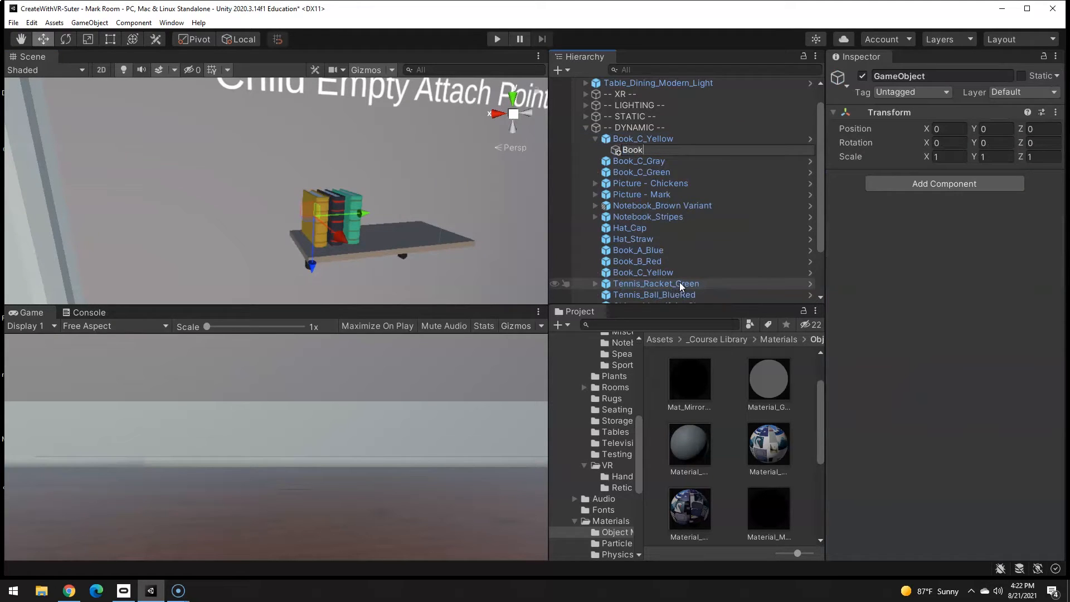
{"action": "type", "text": "BookSlot1"}
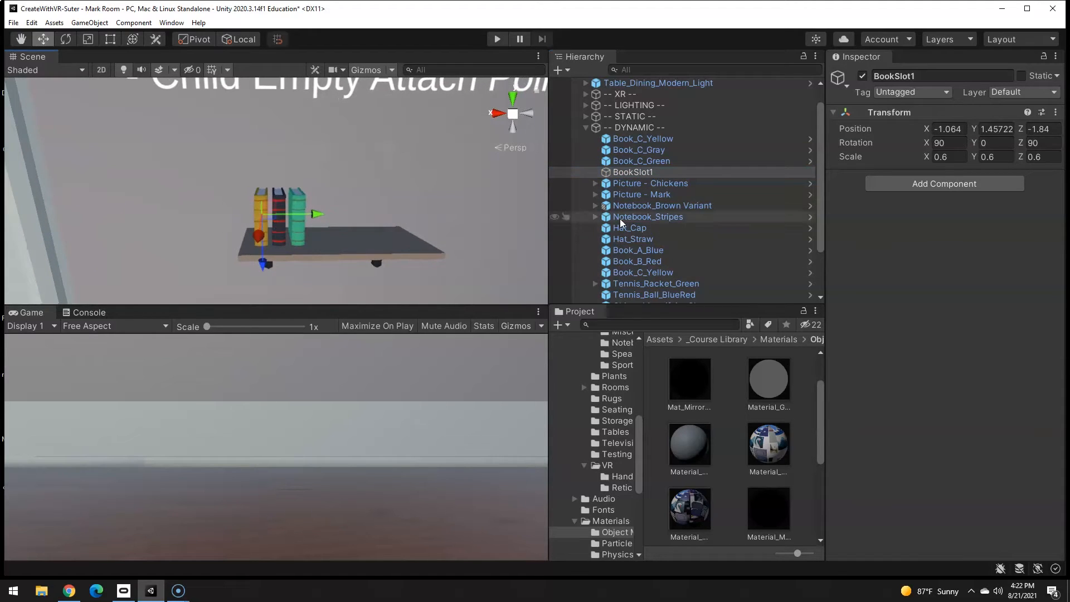
Create an empty child object named BookSlot2 under the gray book
{"action": "right_click", "coordinate": [632, 149]}
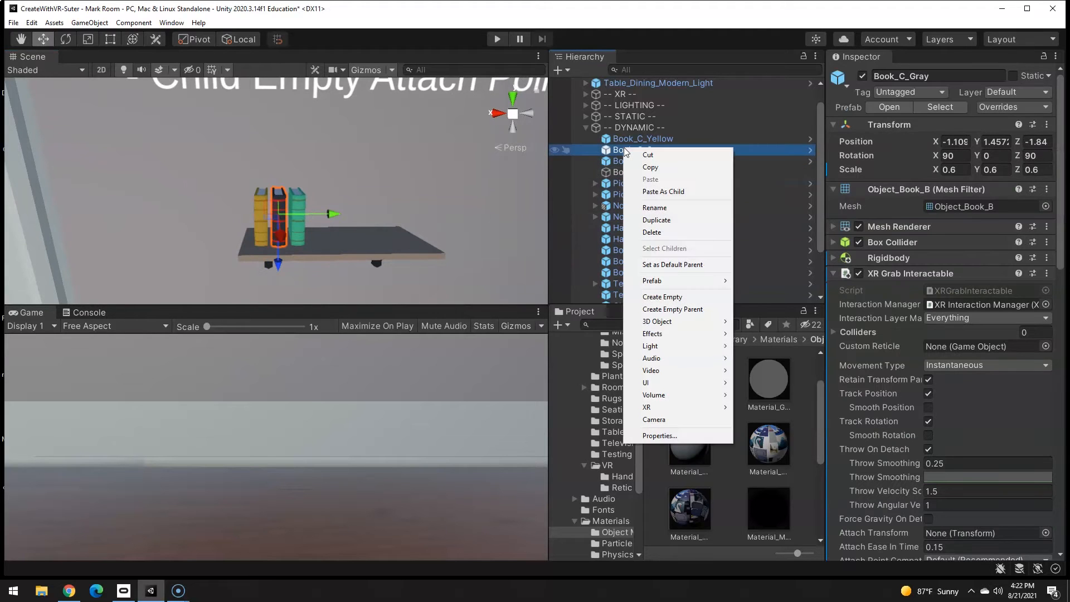
{"action": "left_click", "coordinate": [662, 296]}
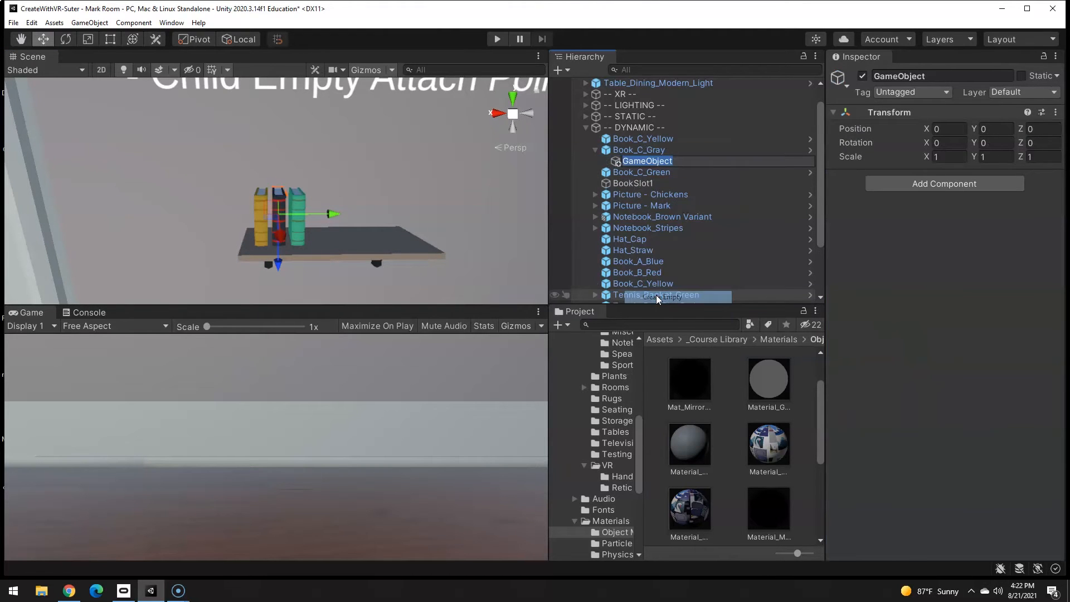
{"action": "type", "text": "BookSlot2"}
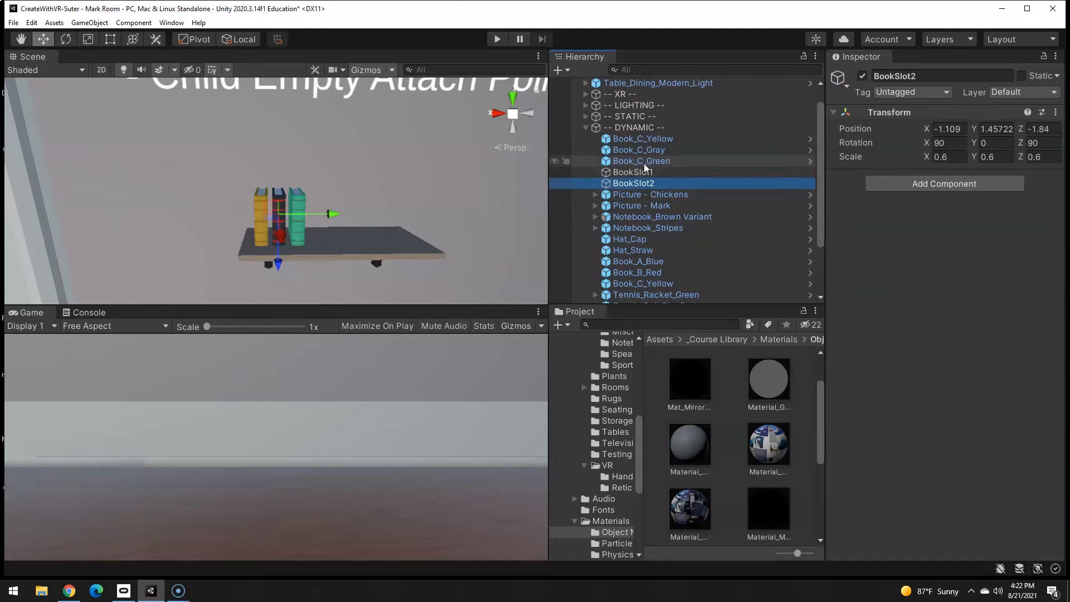
{"action": "right_click", "coordinate": [641, 161]}
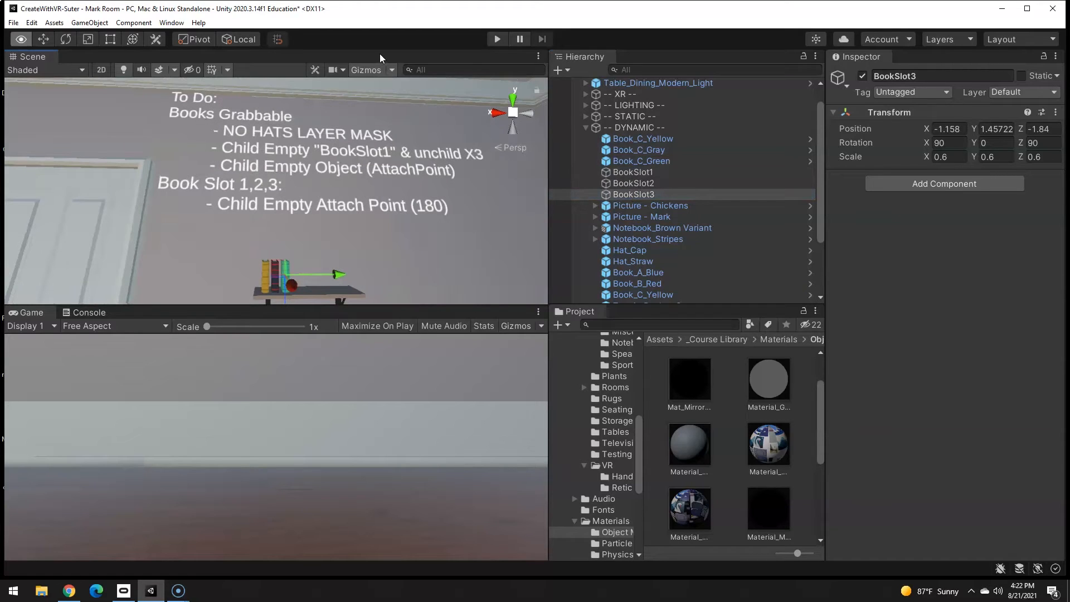
Add an XR Socket Interactor component to BookSlot1, BookSlot2 and BookSlot3
{"action": "left_click", "coordinate": [635, 171]}
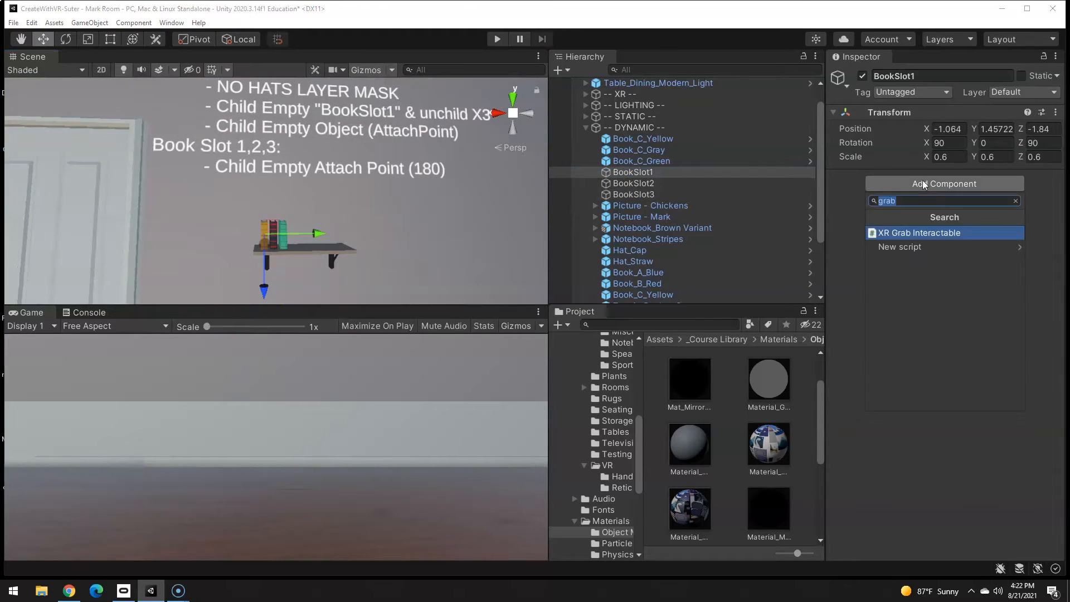
{"action": "type", "text": "socke"}
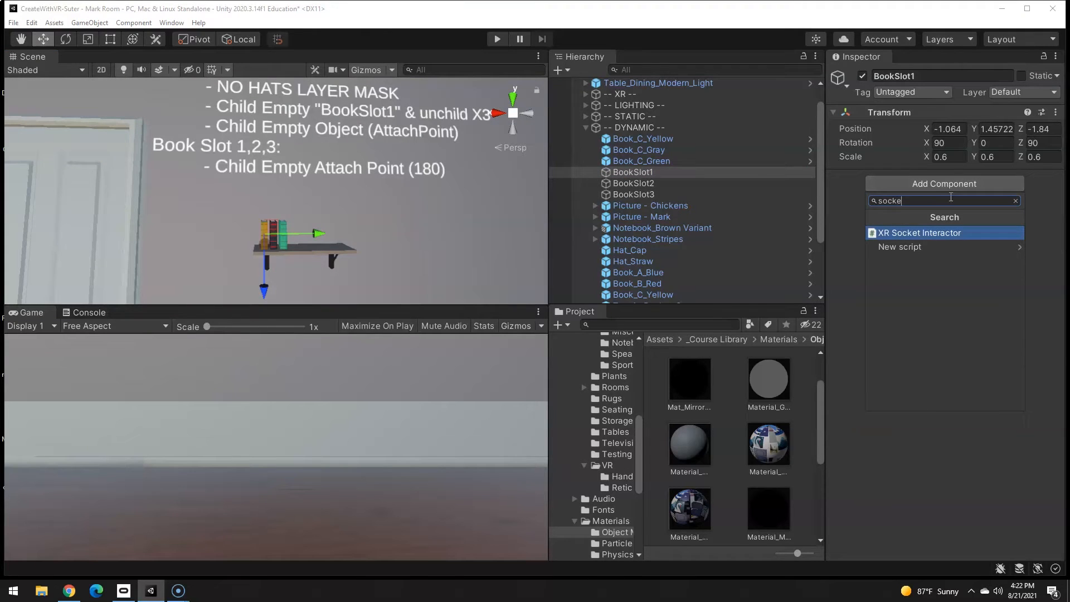
{"action": "left_click", "coordinate": [919, 233]}
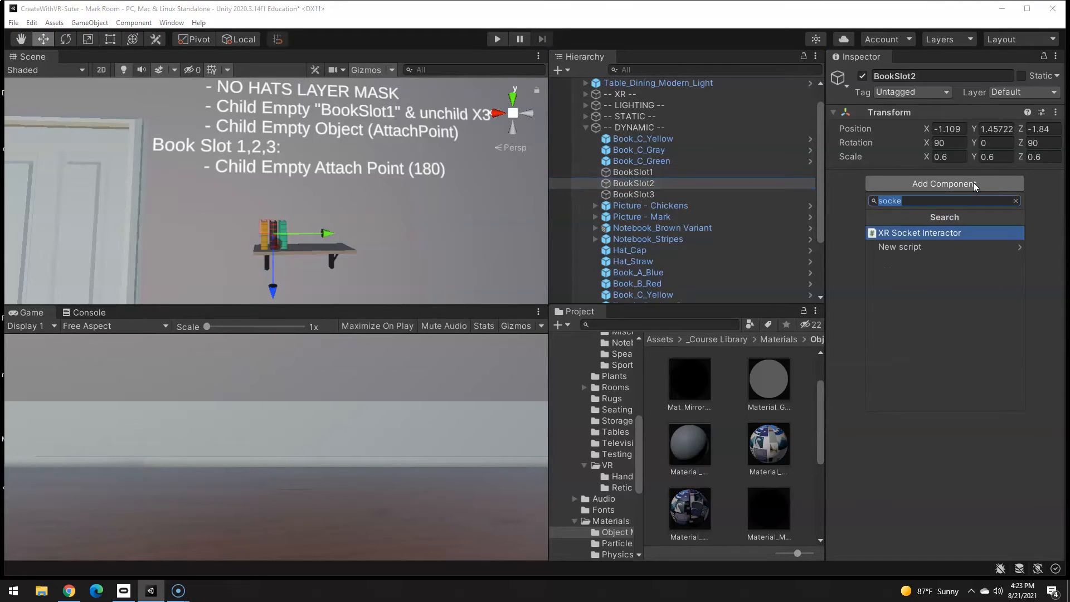
{"action": "left_click", "coordinate": [919, 233]}
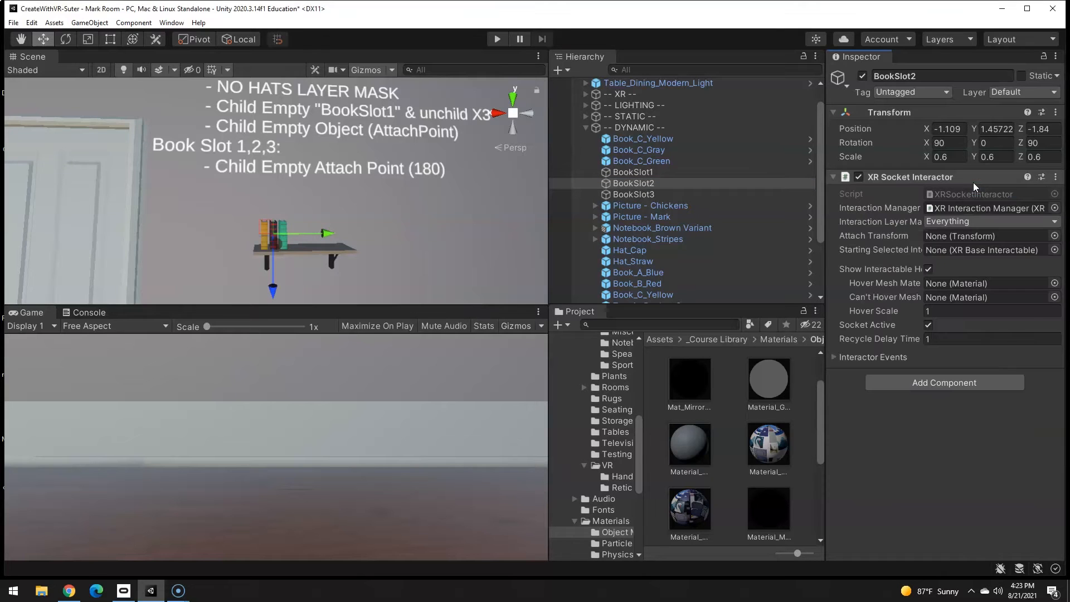
{"action": "left_click", "coordinate": [634, 194]}
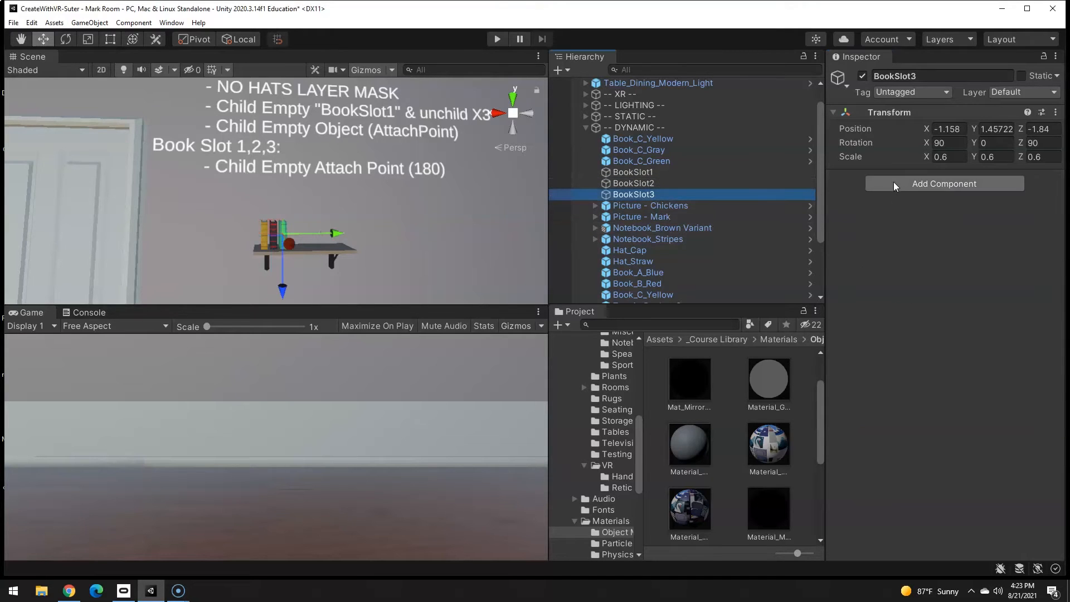
{"action": "left_click", "coordinate": [944, 184]}
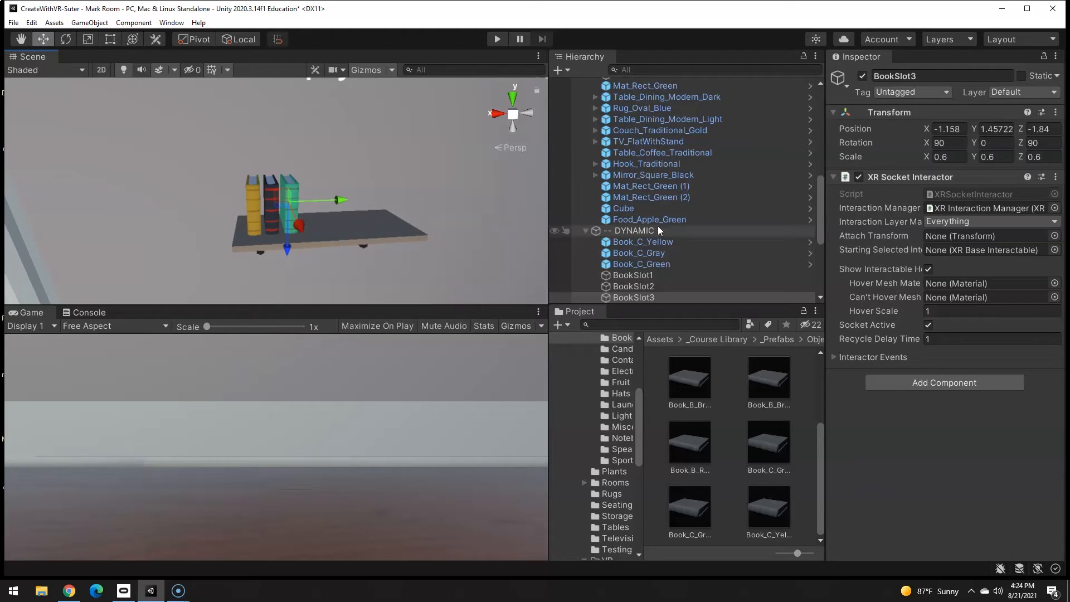
{"action": "left_click", "coordinate": [642, 242]}
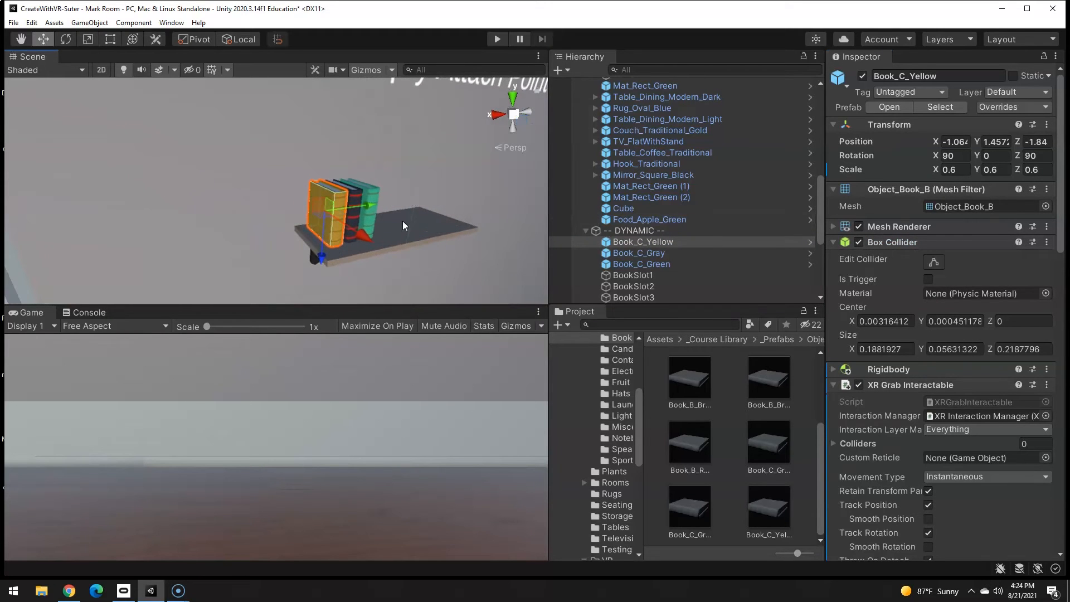
Copy the yellow book's Box Collider and paste it onto BookSlot1
{"action": "left_click", "coordinate": [1046, 242]}
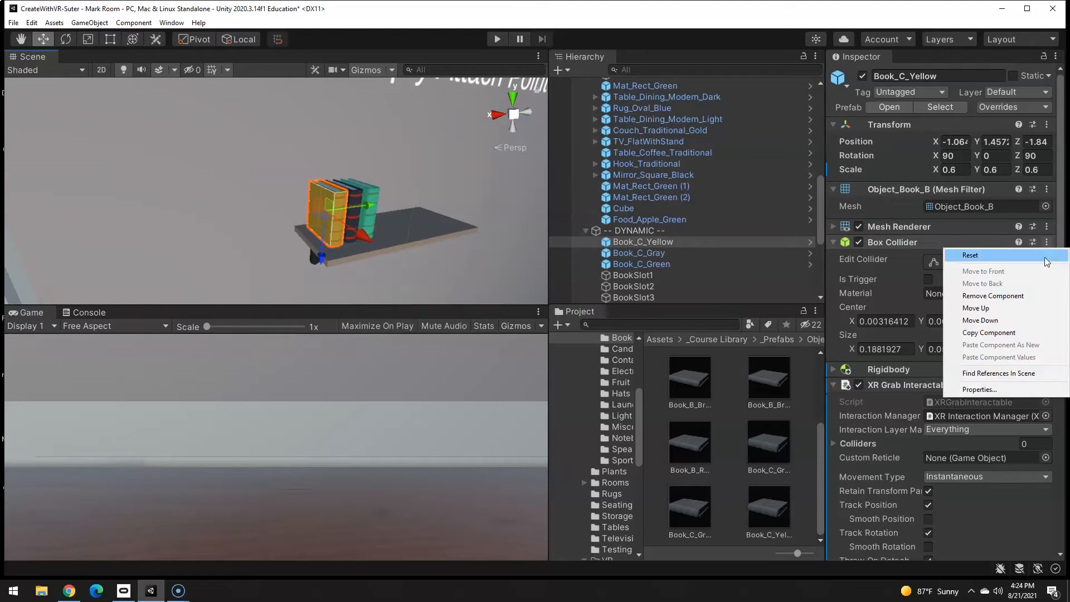
{"action": "left_click", "coordinate": [970, 255]}
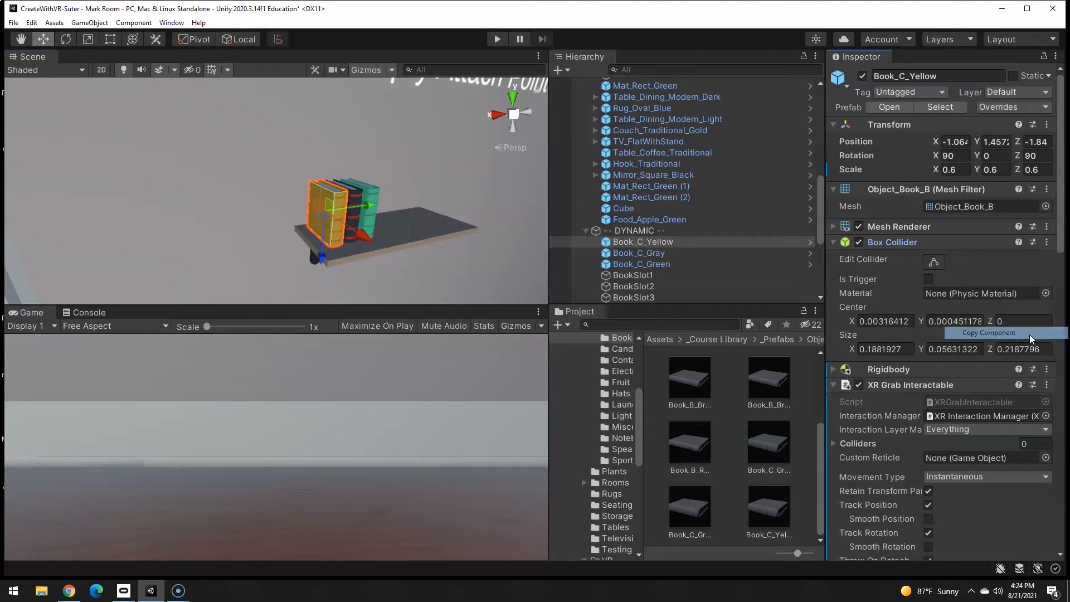
{"action": "left_click", "coordinate": [632, 275]}
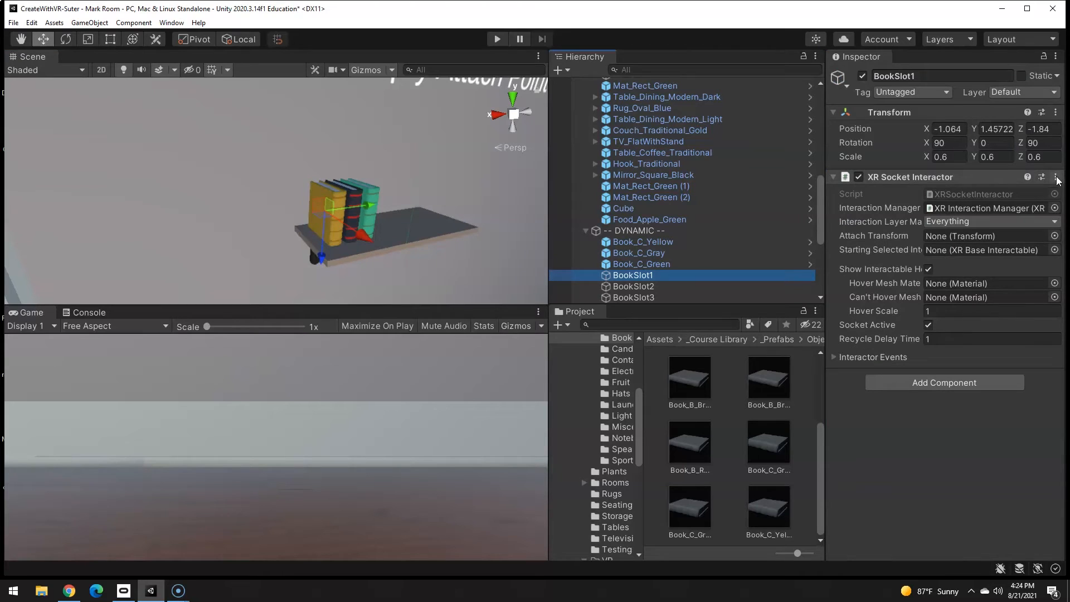
{"action": "left_click", "coordinate": [1056, 178]}
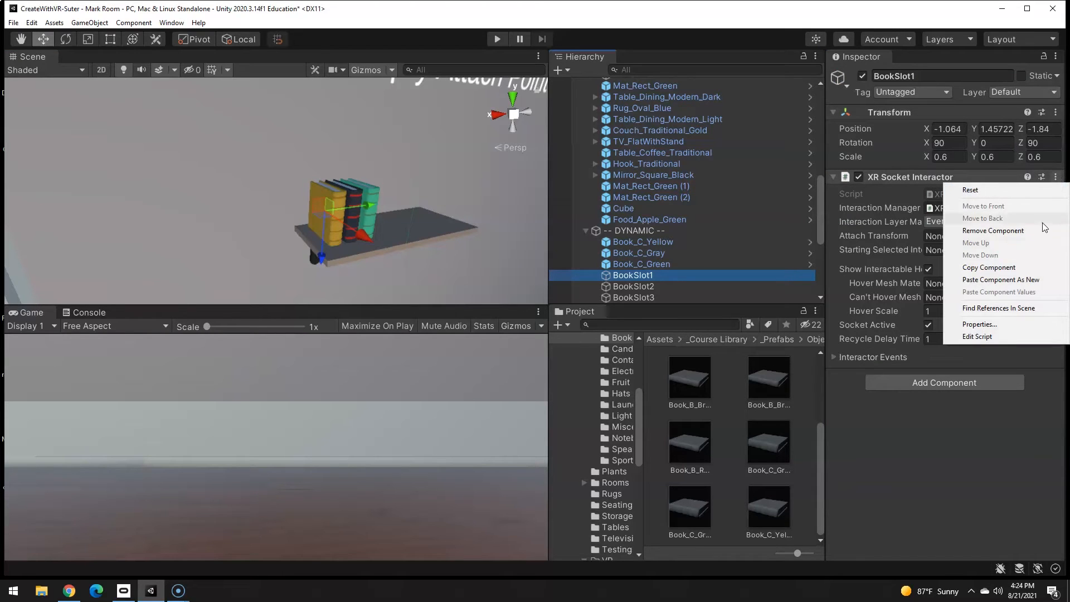
{"action": "mouse_move", "coordinate": [1001, 279]}
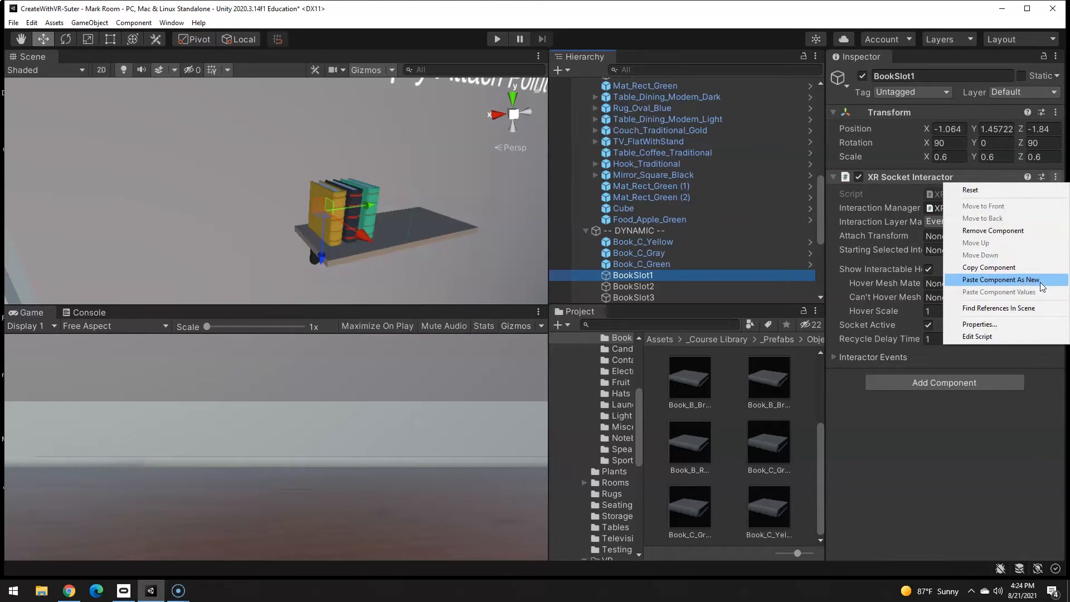
{"action": "left_click", "coordinate": [1001, 279]}
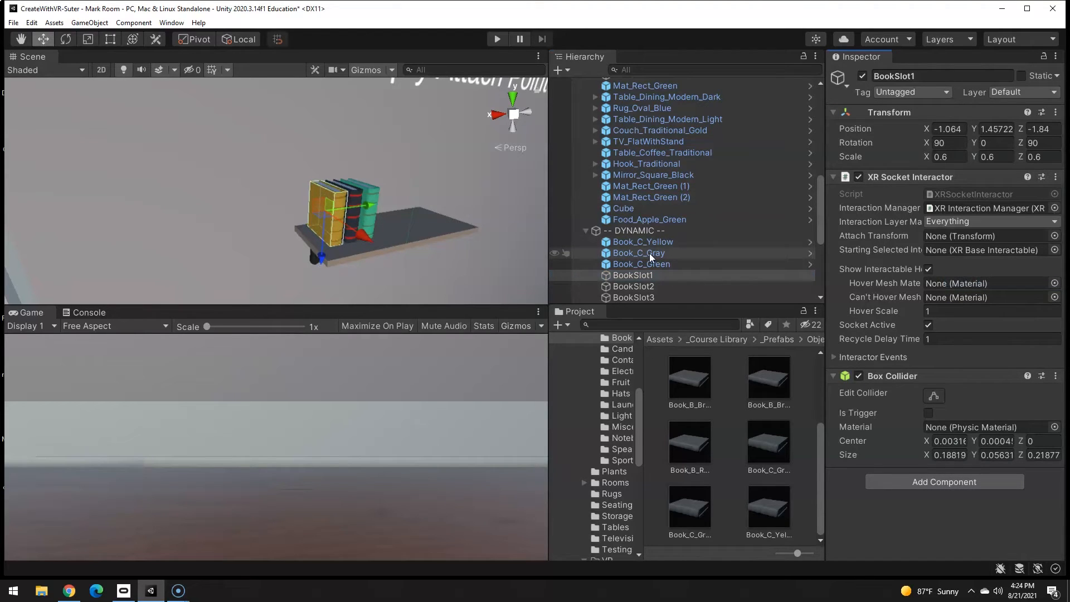
Copy the gray book's Box Collider and paste it onto BookSlot3
{"action": "left_click", "coordinate": [638, 253]}
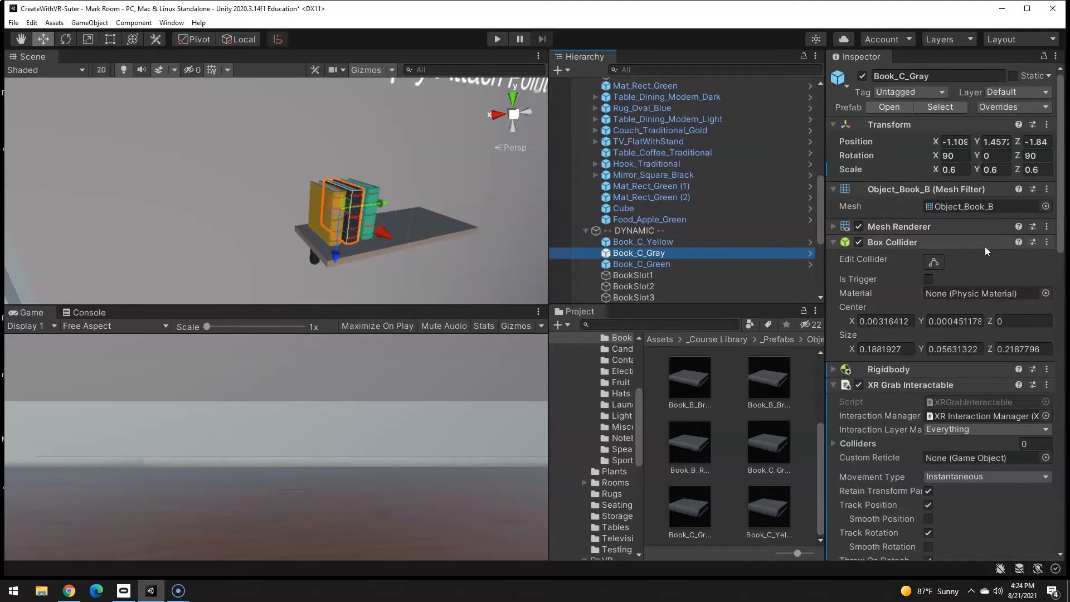
{"action": "right_click", "coordinate": [1046, 242]}
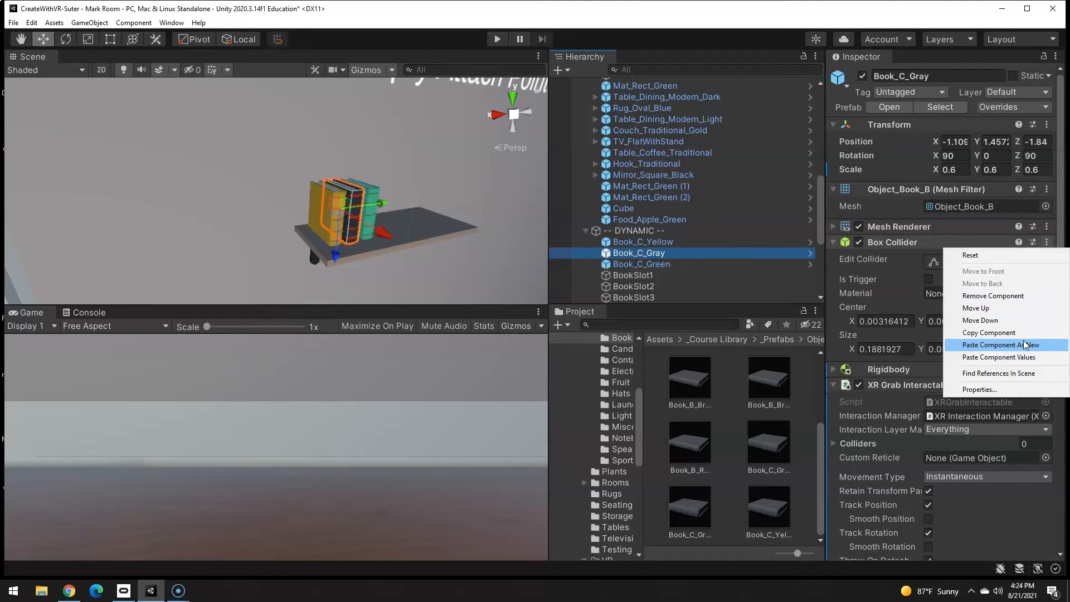
{"action": "left_click", "coordinate": [999, 358]}
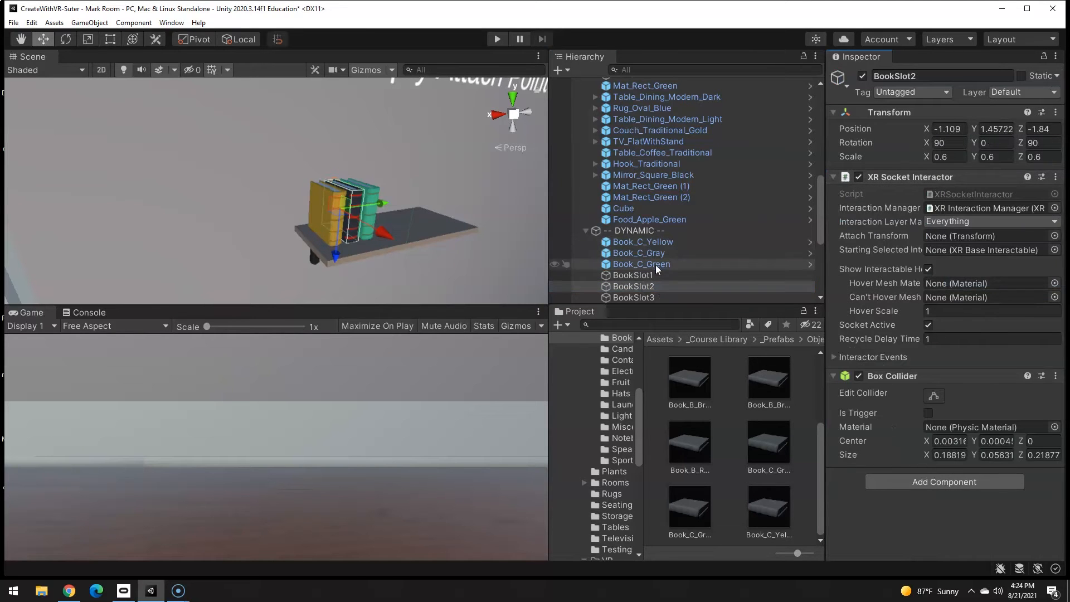
{"action": "left_click", "coordinate": [642, 265]}
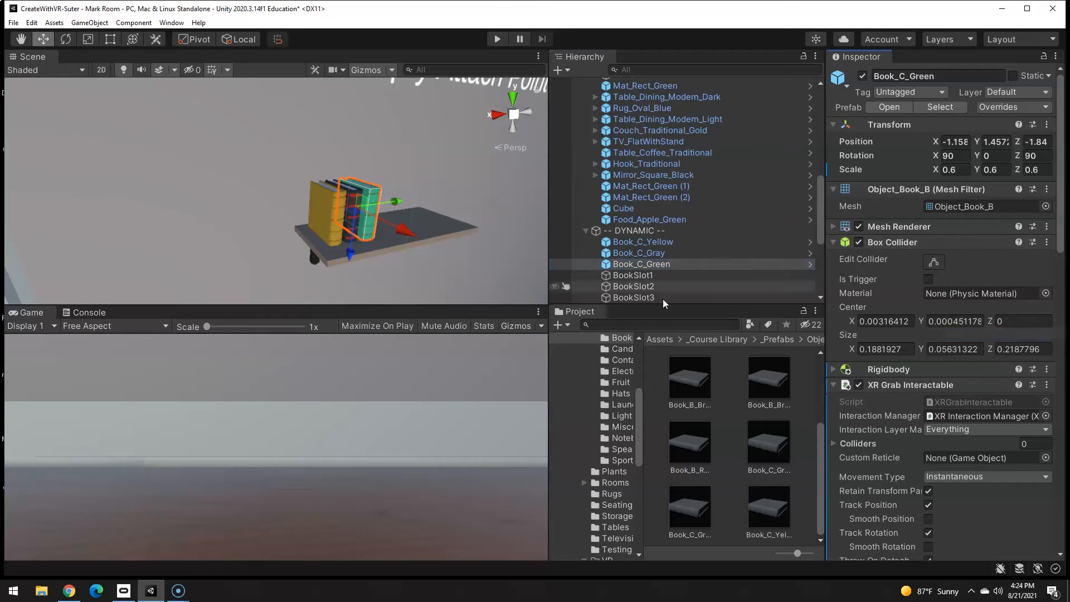
{"action": "left_click", "coordinate": [633, 297]}
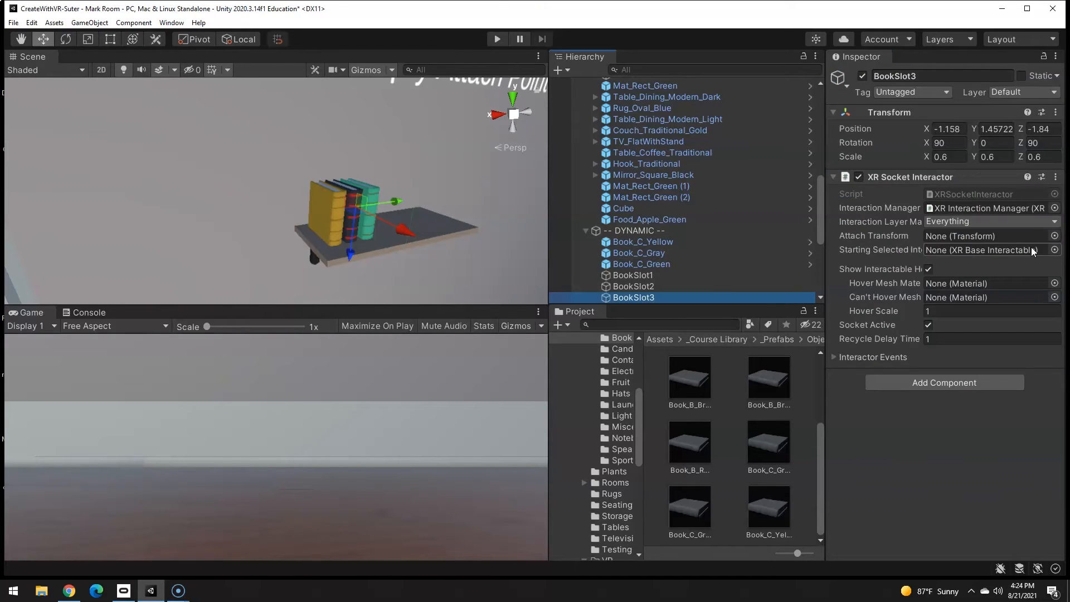
{"action": "left_click", "coordinate": [1057, 177]}
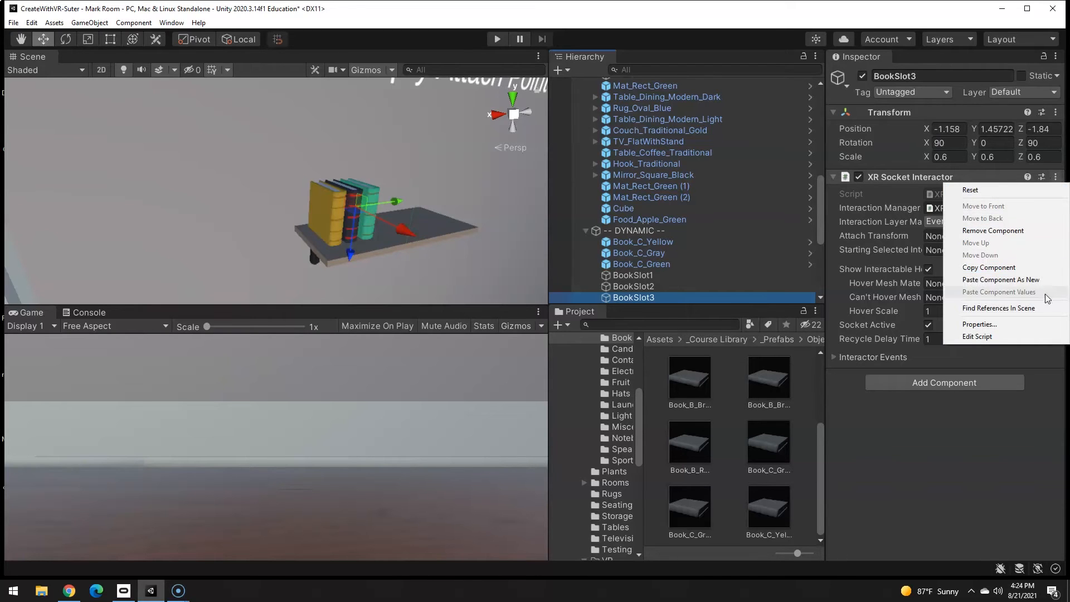
{"action": "left_click", "coordinate": [999, 291]}
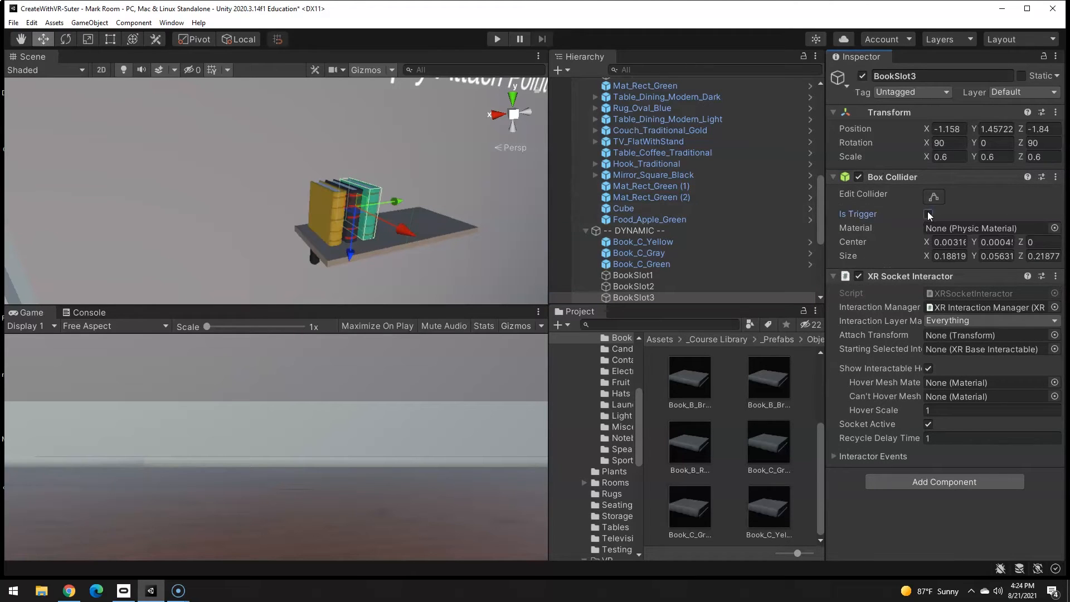
Turn on Is Trigger for the BookSlot3 and BookSlot1 colliders
{"action": "left_click", "coordinate": [633, 287]}
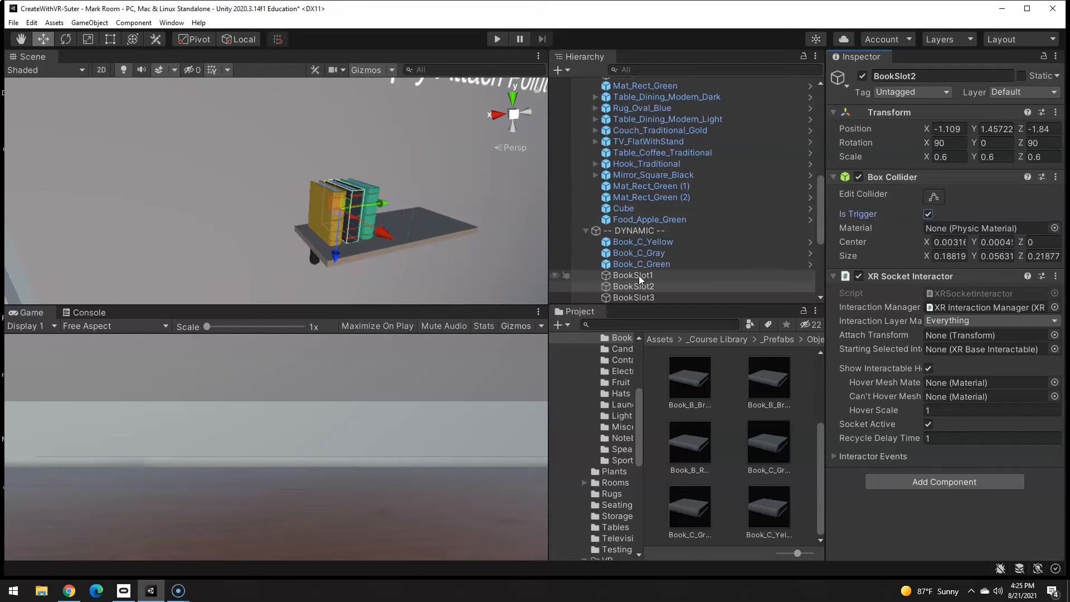
{"action": "left_click", "coordinate": [633, 275]}
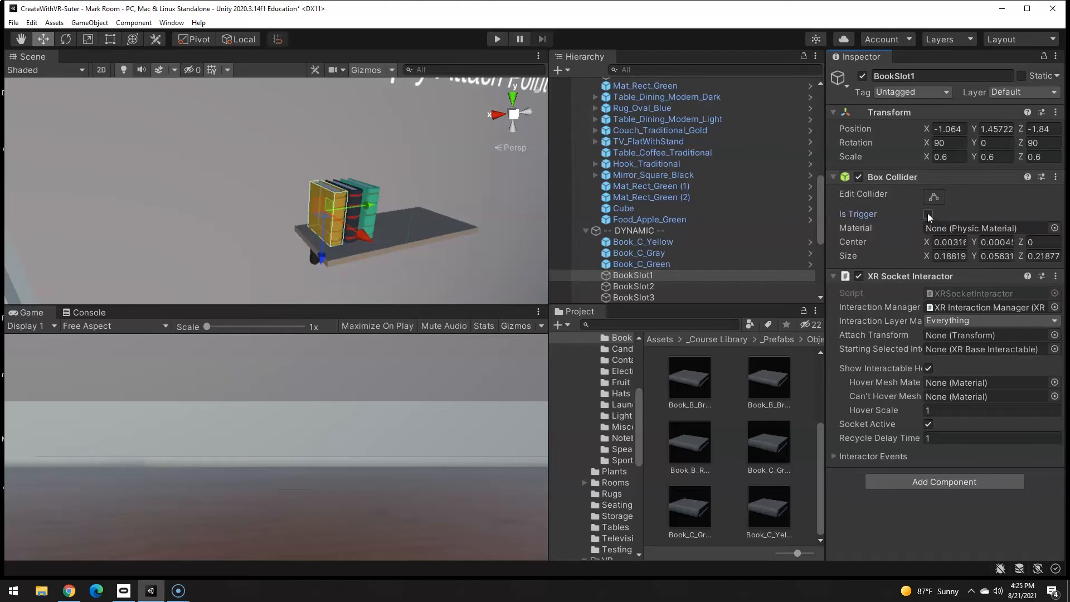
{"action": "left_click", "coordinate": [928, 214]}
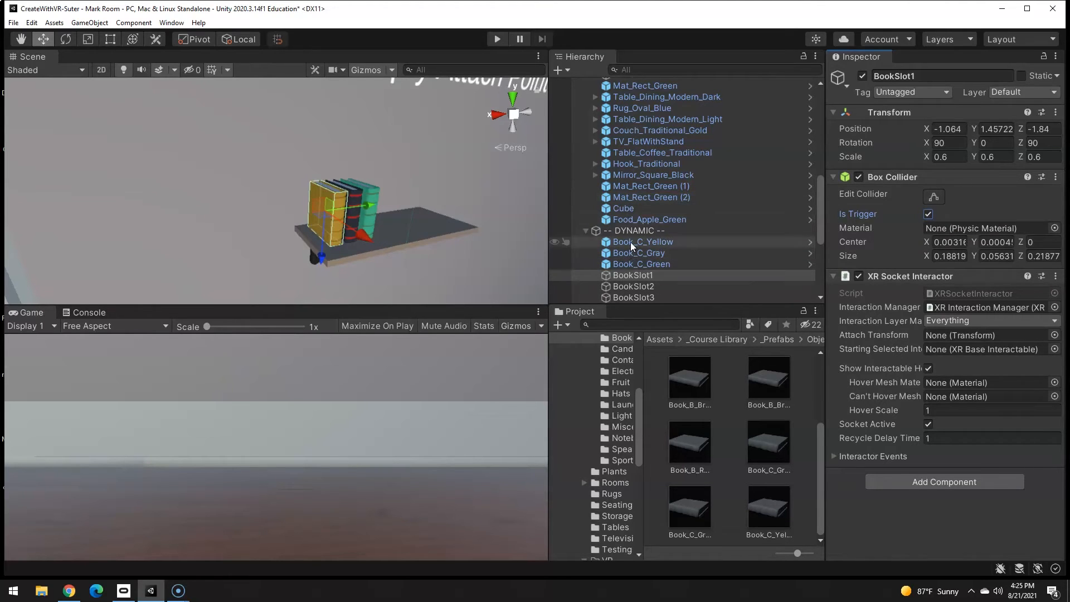
{"action": "left_click", "coordinate": [643, 242]}
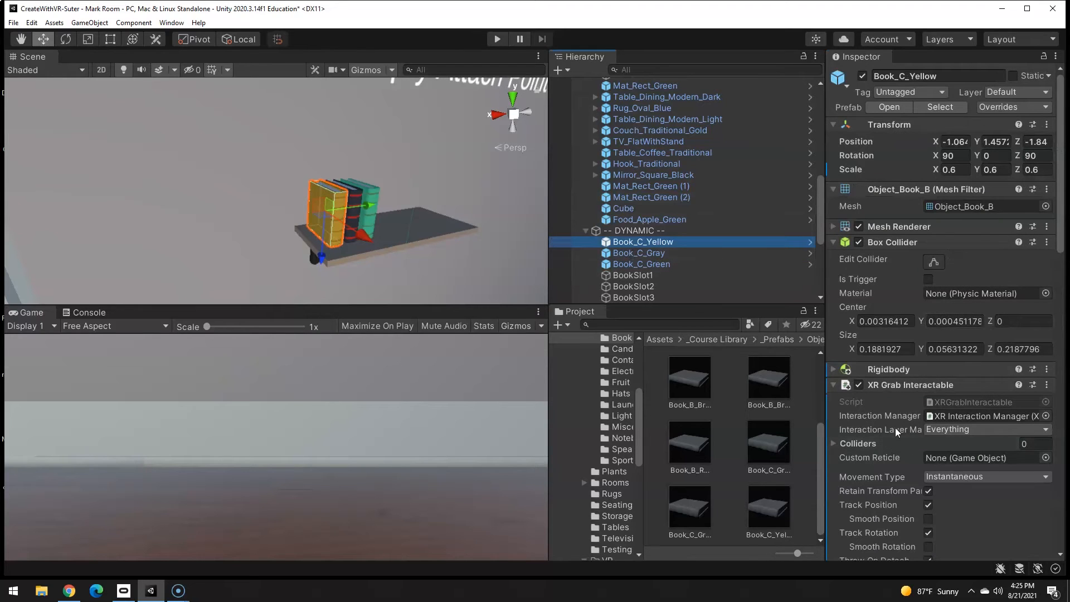
Untick Hats in the Interaction Layer Mask of the yellow, green and gray books
{"action": "left_click", "coordinate": [987, 430]}
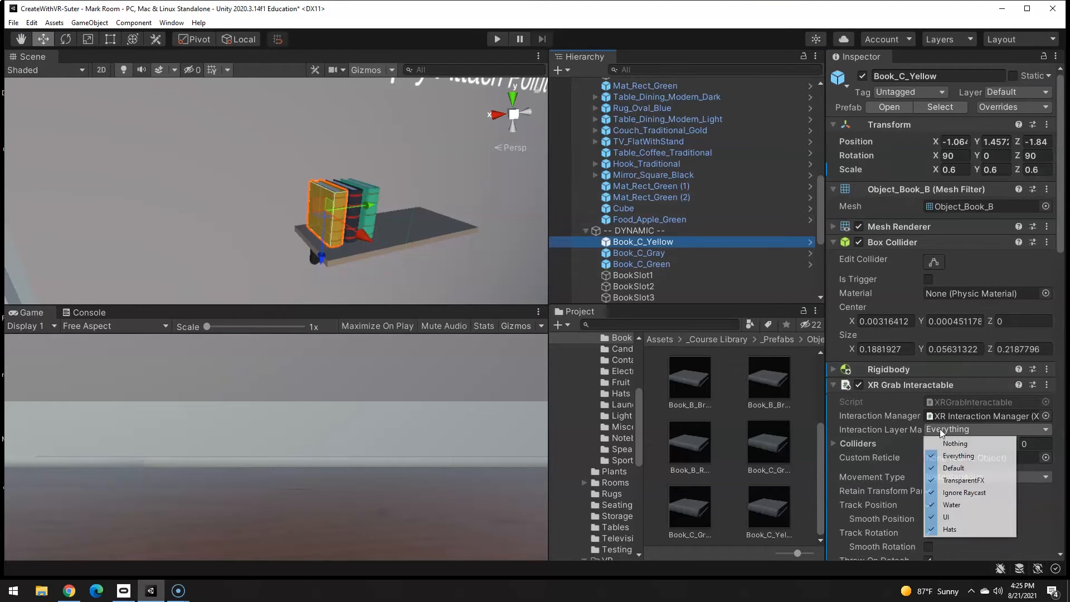
{"action": "left_click", "coordinate": [958, 456]}
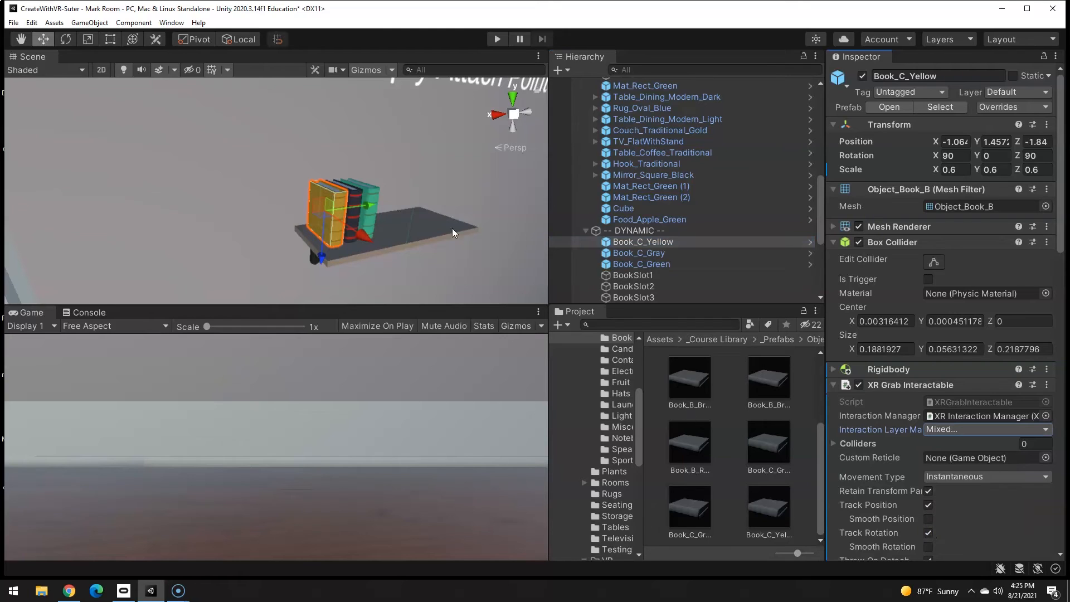
{"action": "left_click", "coordinate": [638, 254]}
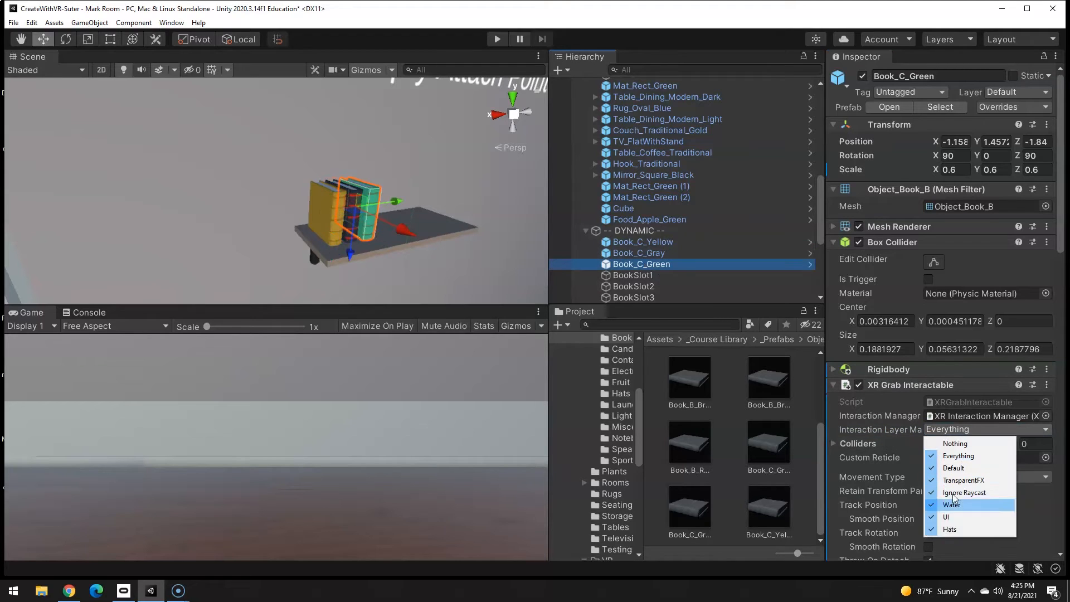
{"action": "left_click", "coordinate": [949, 504]}
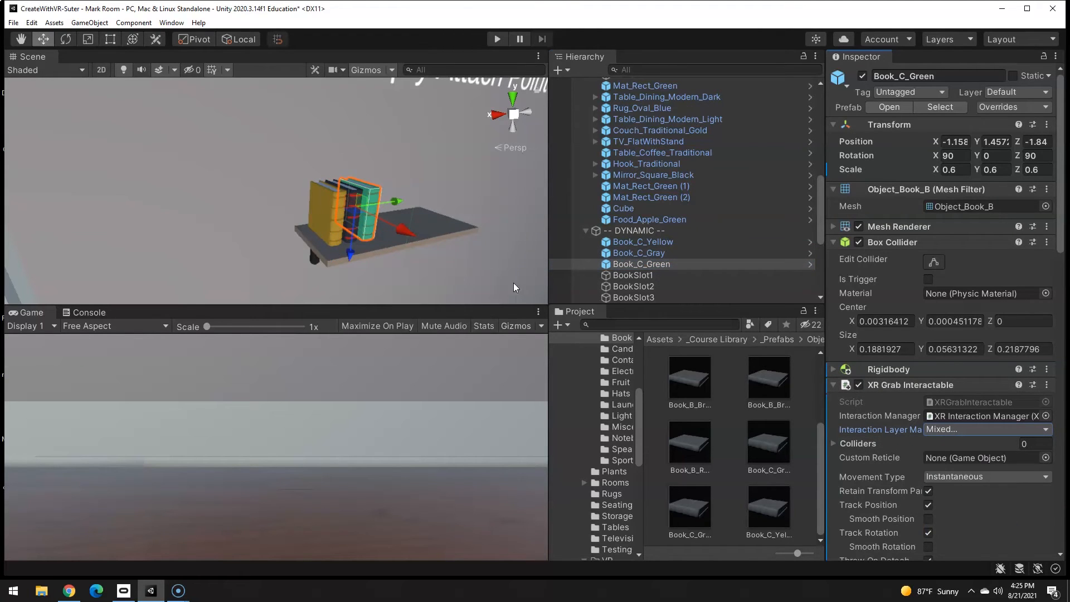
{"action": "left_click", "coordinate": [639, 253]}
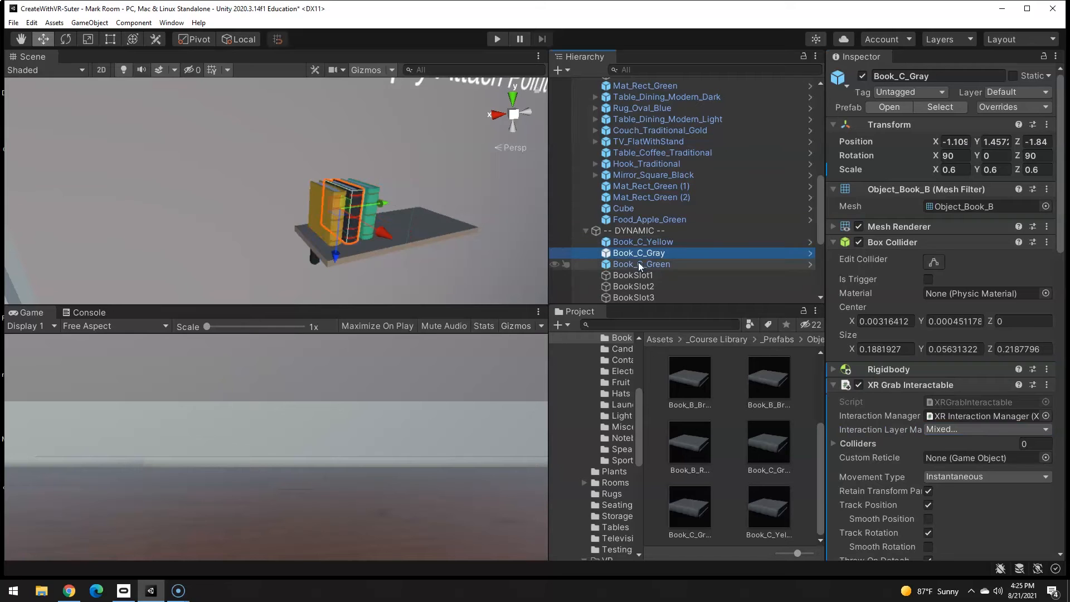
{"action": "left_click", "coordinate": [632, 275]}
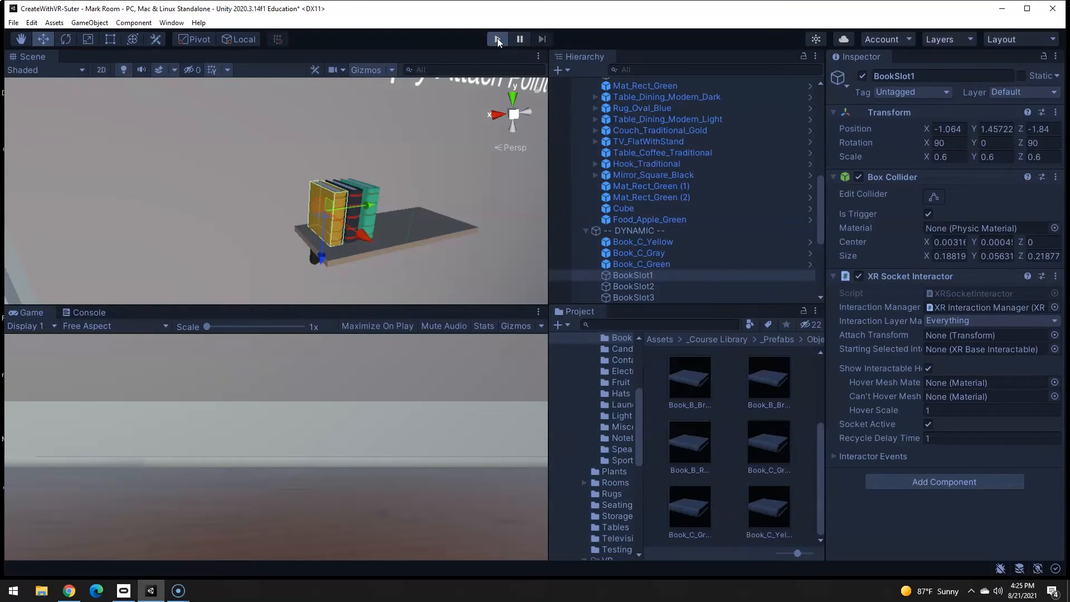
Play-test the book sockets on the shelf, then exit Play mode
{"action": "left_click", "coordinate": [498, 39]}
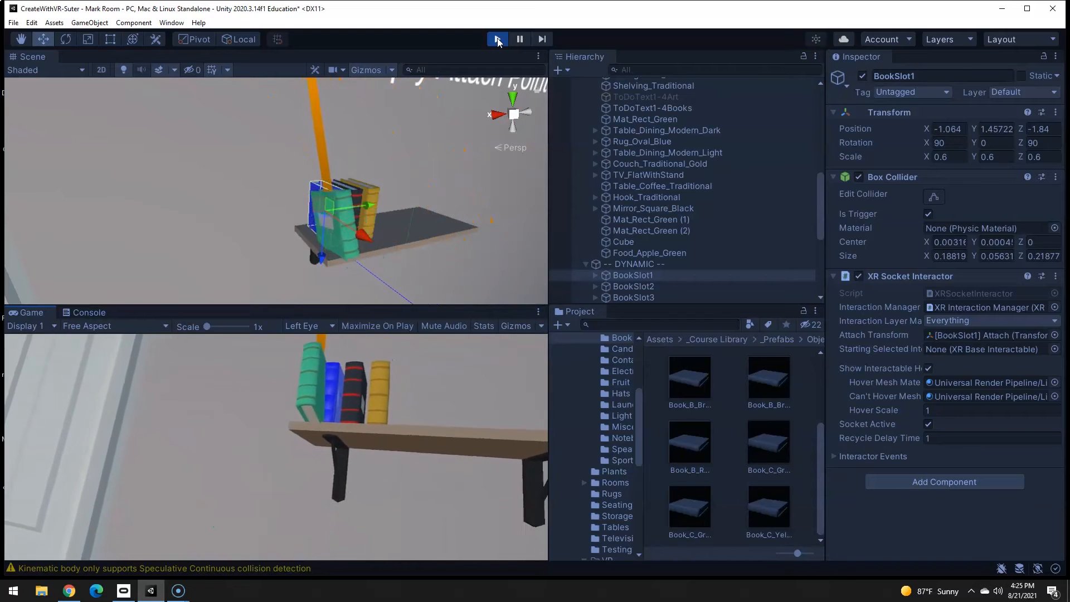
{"action": "left_click", "coordinate": [498, 39]}
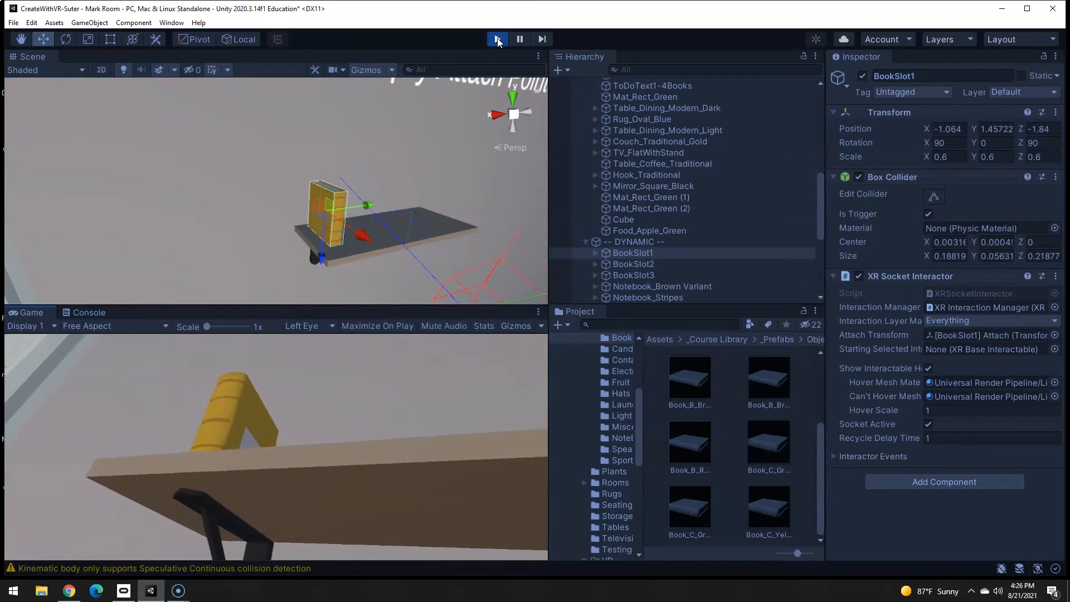
{"action": "left_click", "coordinate": [497, 38]}
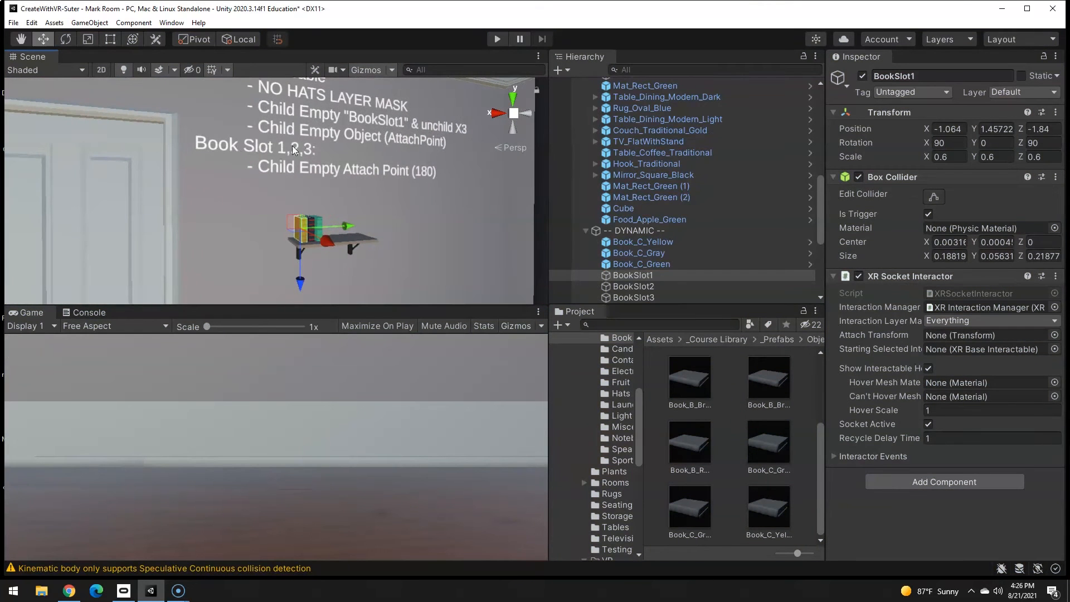
Add an AttachPoint empty child under BookSlot1 with Rotation Z 180
{"action": "right_click", "coordinate": [632, 276]}
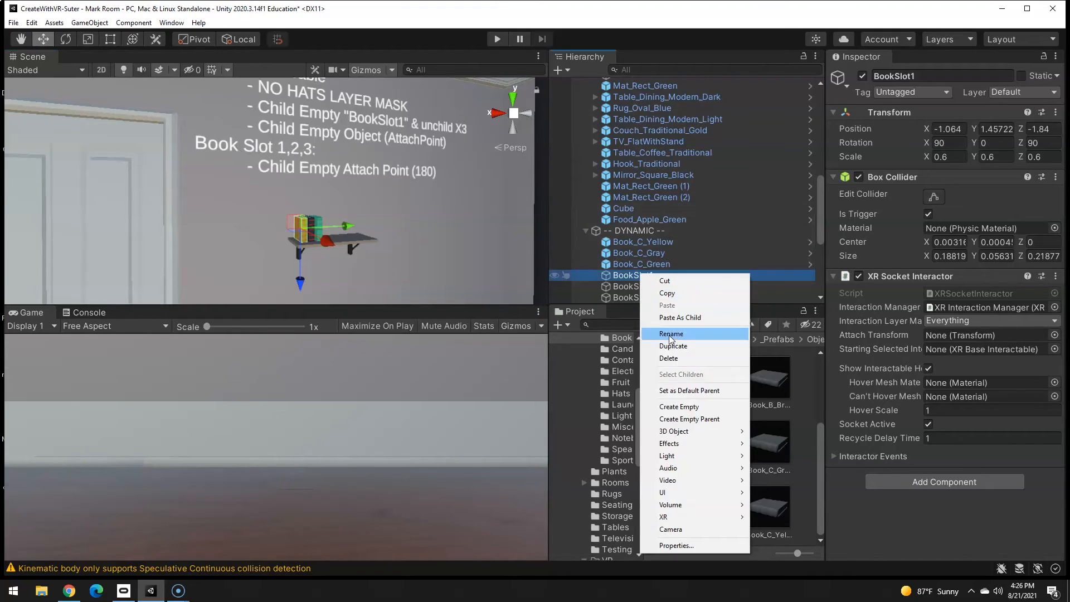
{"action": "left_click", "coordinate": [679, 334]}
{"action": "type", "text": "AttachPoint"}
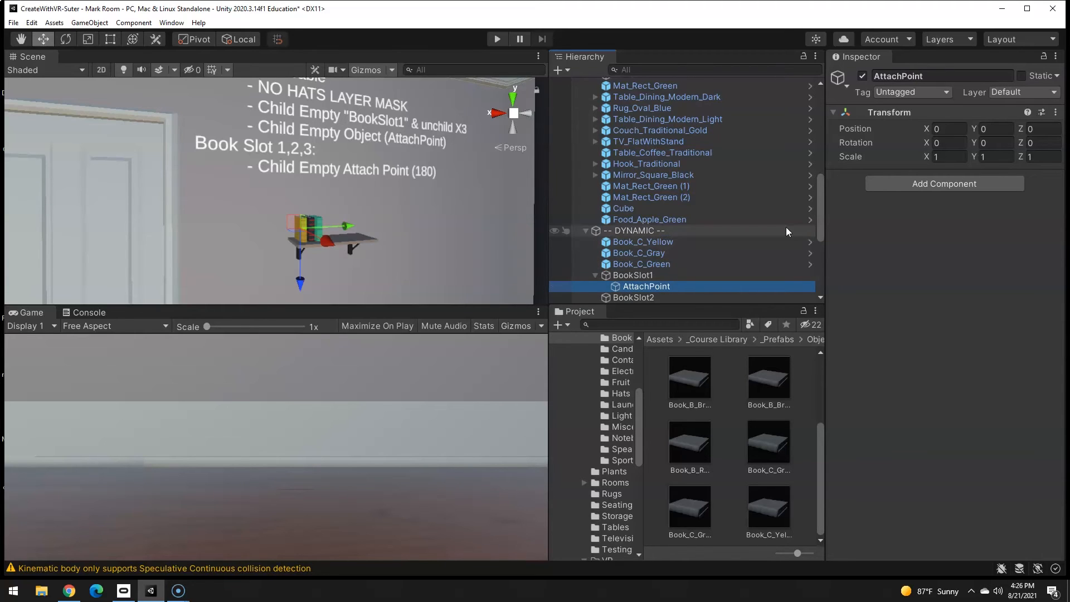
{"action": "left_click", "coordinate": [1037, 143]}
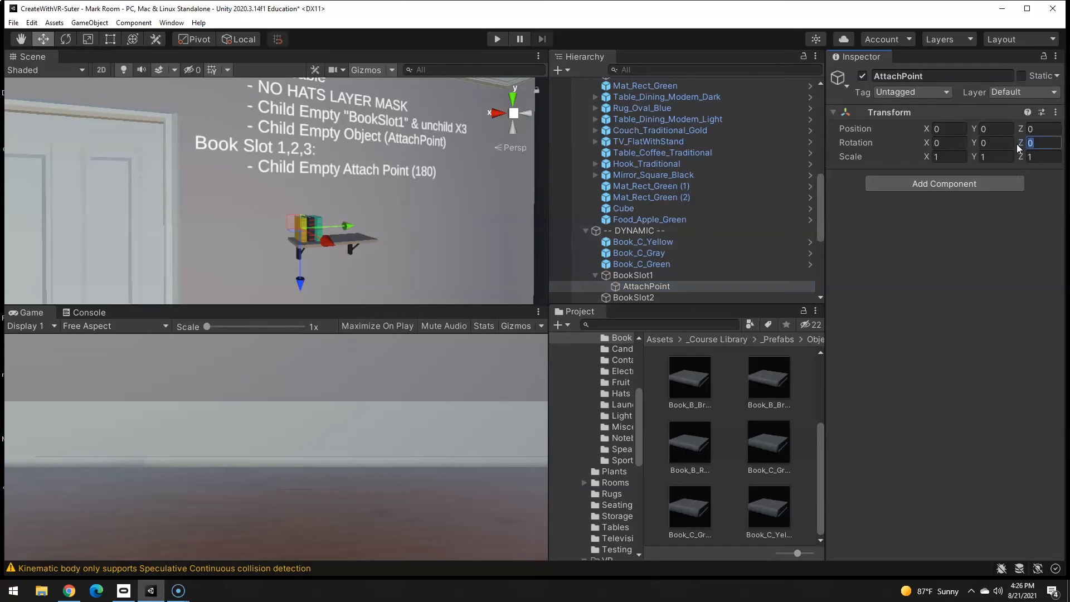
{"action": "type", "text": "180"}
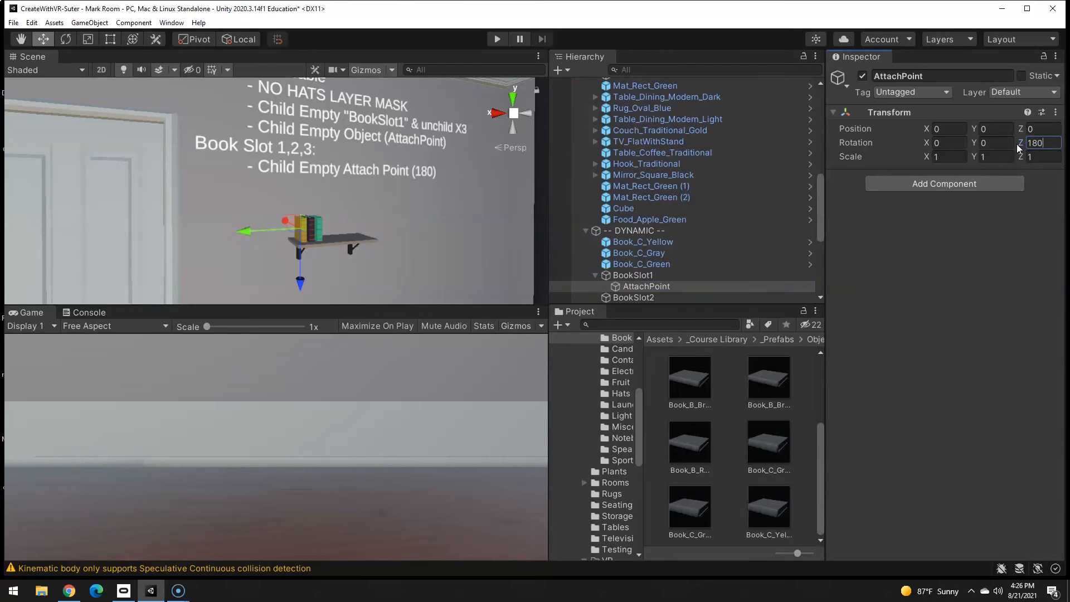
{"action": "scroll", "scroll_direction": "down", "scroll_amount": 3}
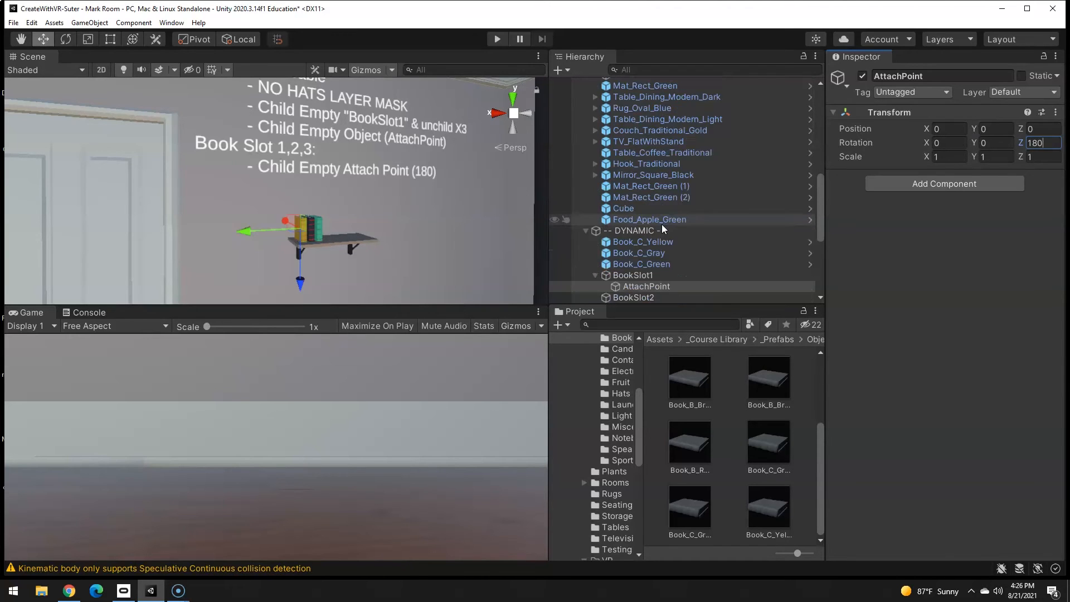
{"action": "scroll", "scroll_direction": "down", "scroll_amount": 3}
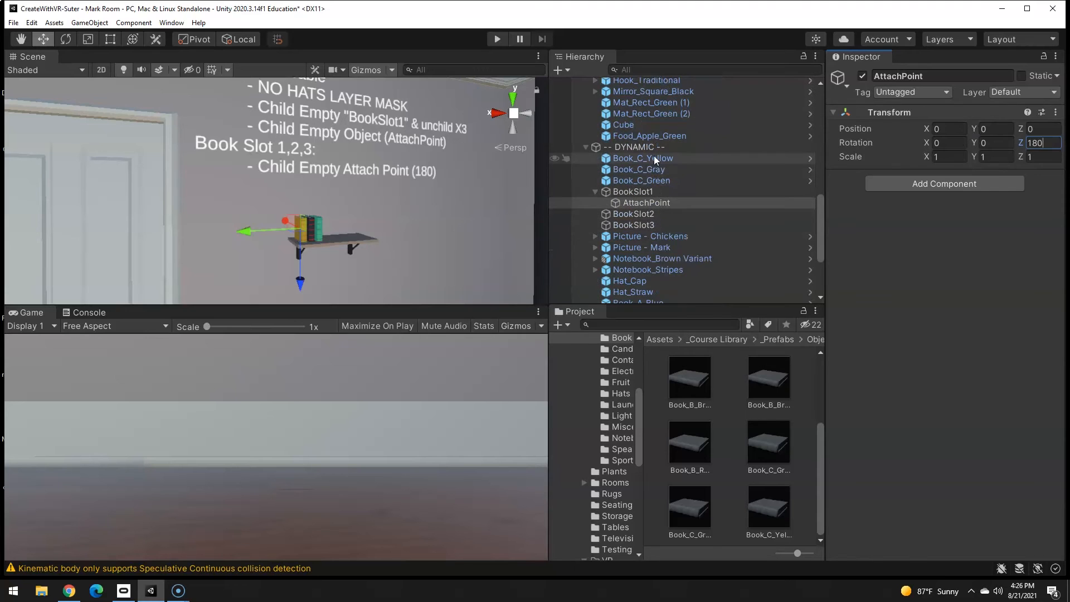
Add an AttachPoint empty child under Book_C_Yellow with Rotation Z 180
{"action": "right_click", "coordinate": [643, 158]}
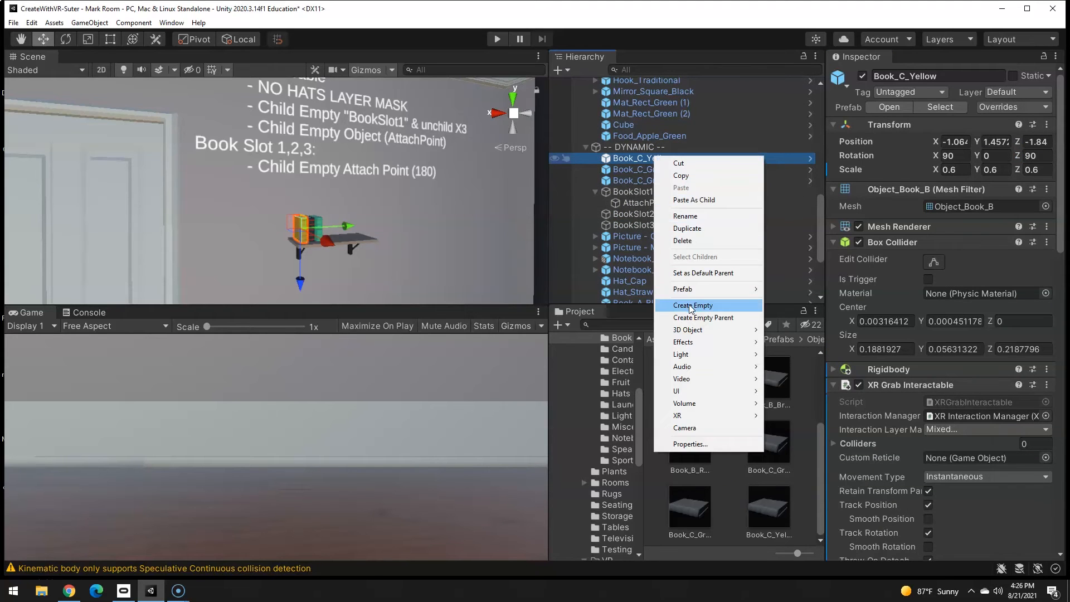
{"action": "left_click", "coordinate": [693, 304]}
{"action": "type", "text": "AttachPoint"}
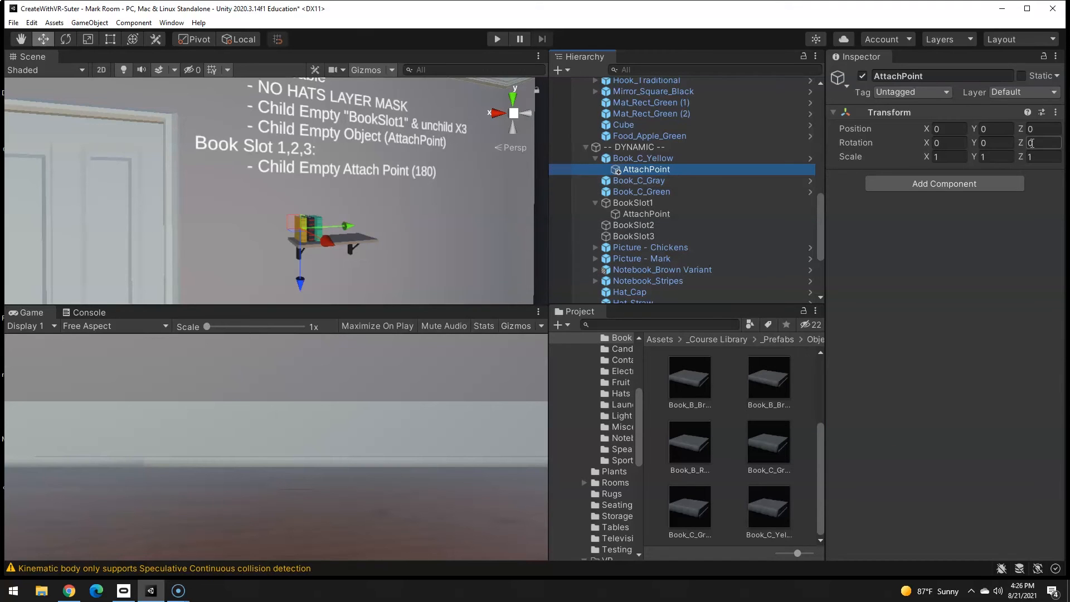
{"action": "left_click", "coordinate": [1041, 143]}
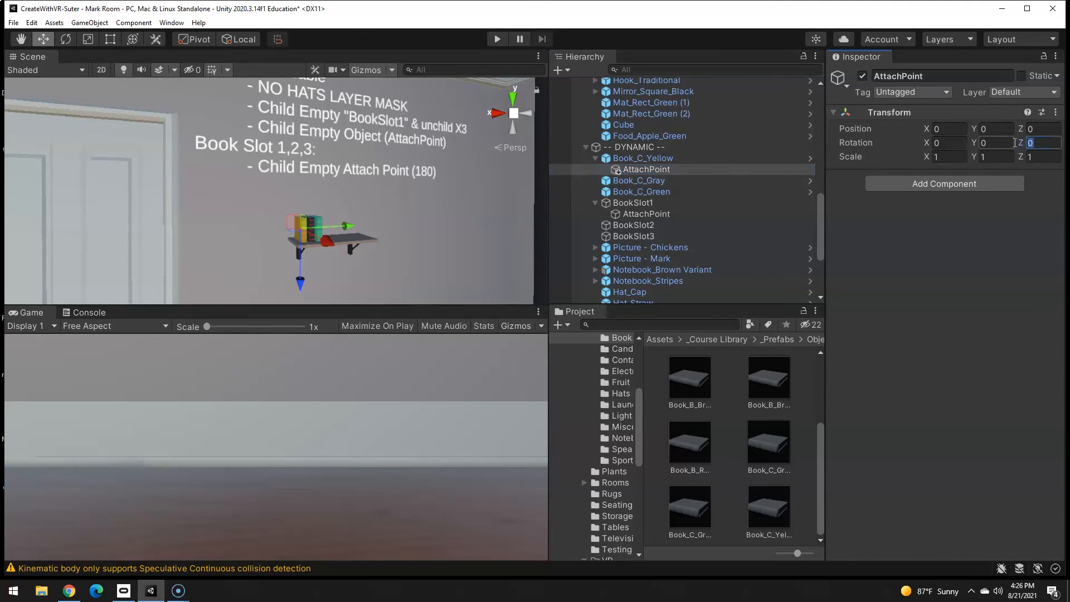
{"action": "type", "text": "180"}
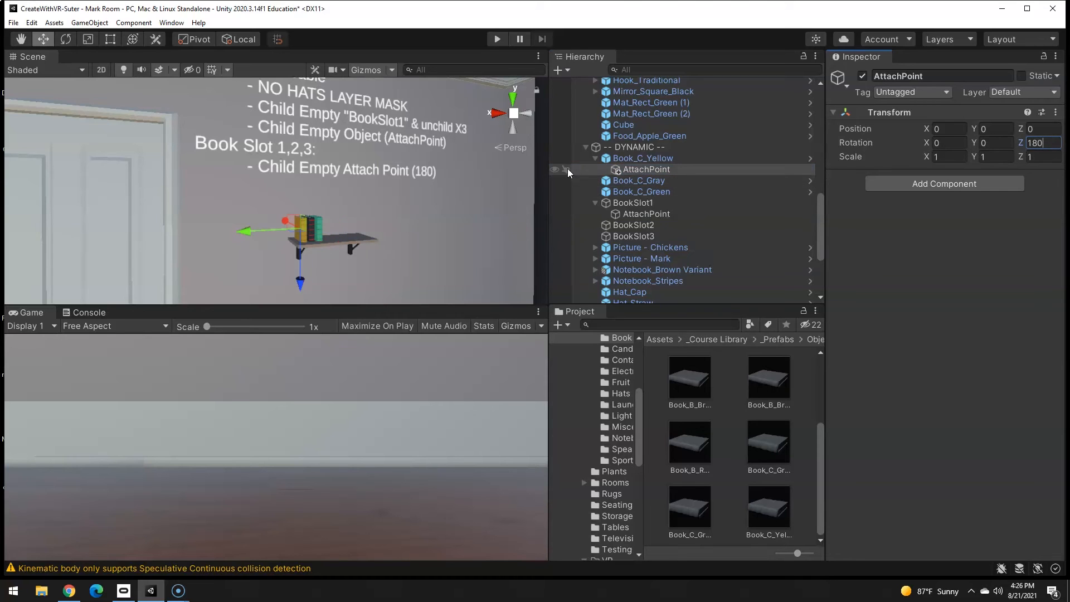
{"action": "left_click", "coordinate": [643, 158]}
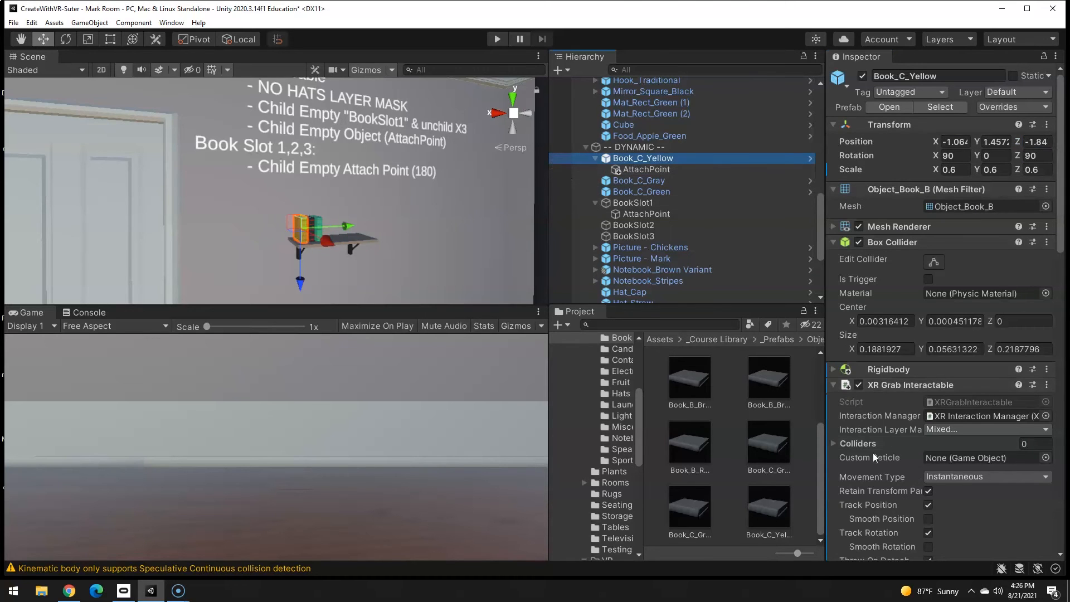
{"action": "scroll", "scroll_direction": "down", "scroll_amount": 3}
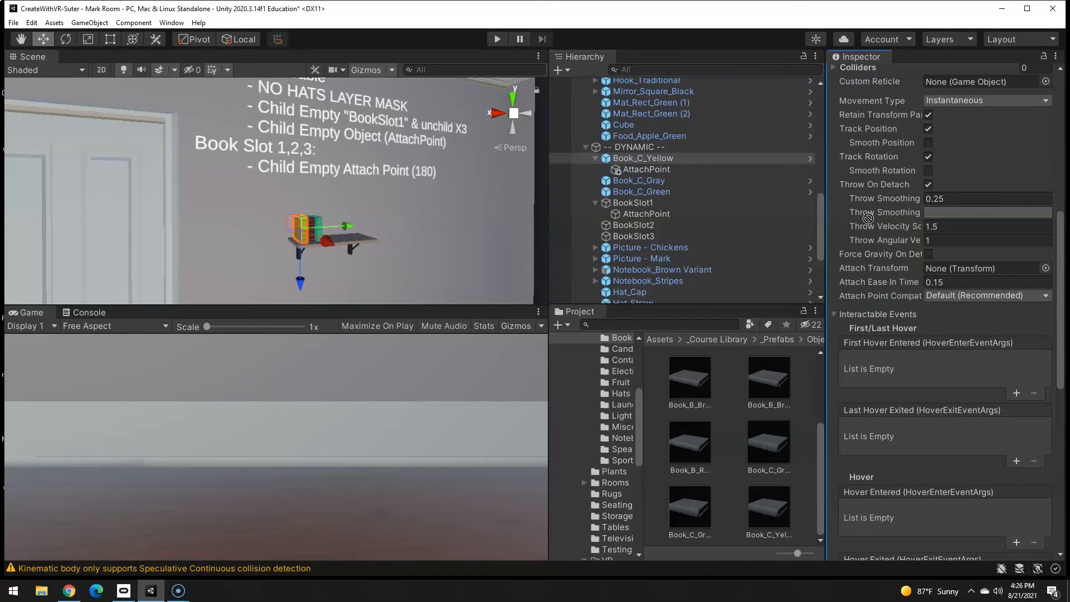
{"action": "left_click", "coordinate": [633, 203]}
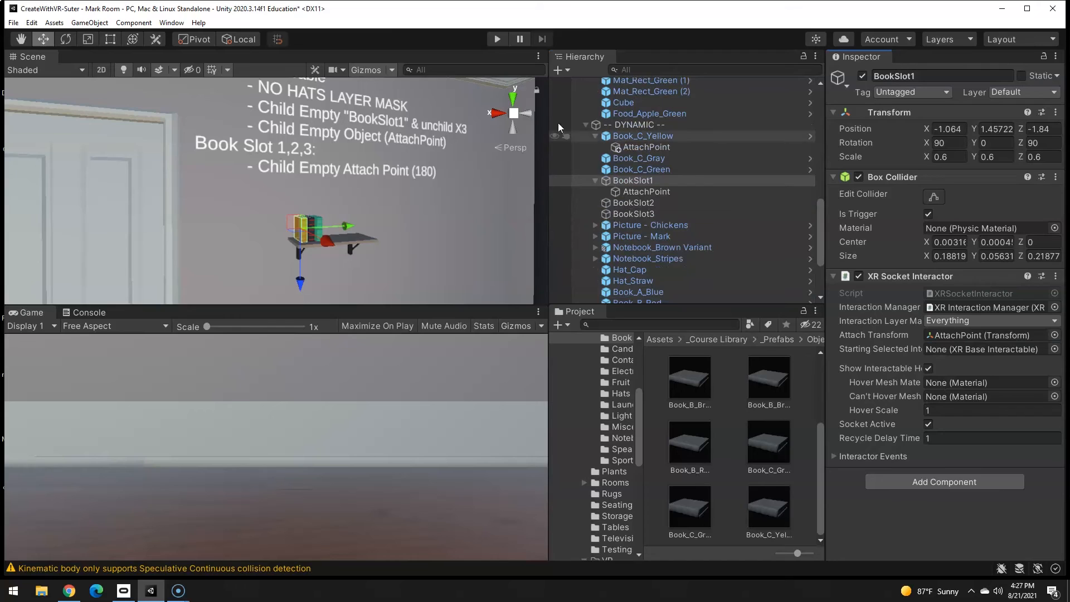
{"action": "mouse_move", "coordinate": [497, 39]}
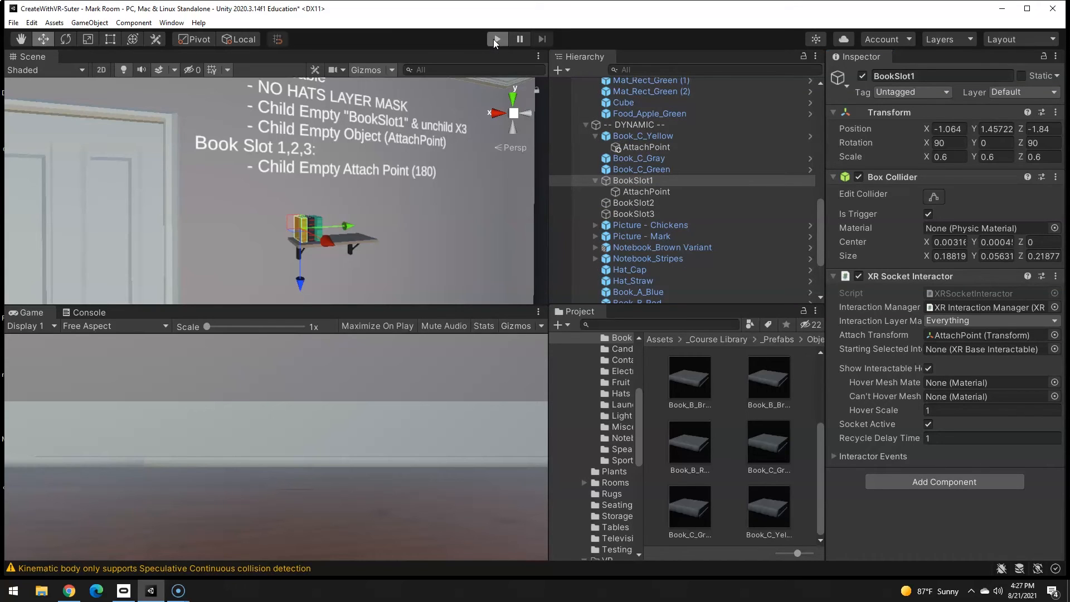
{"action": "left_click", "coordinate": [497, 38]}
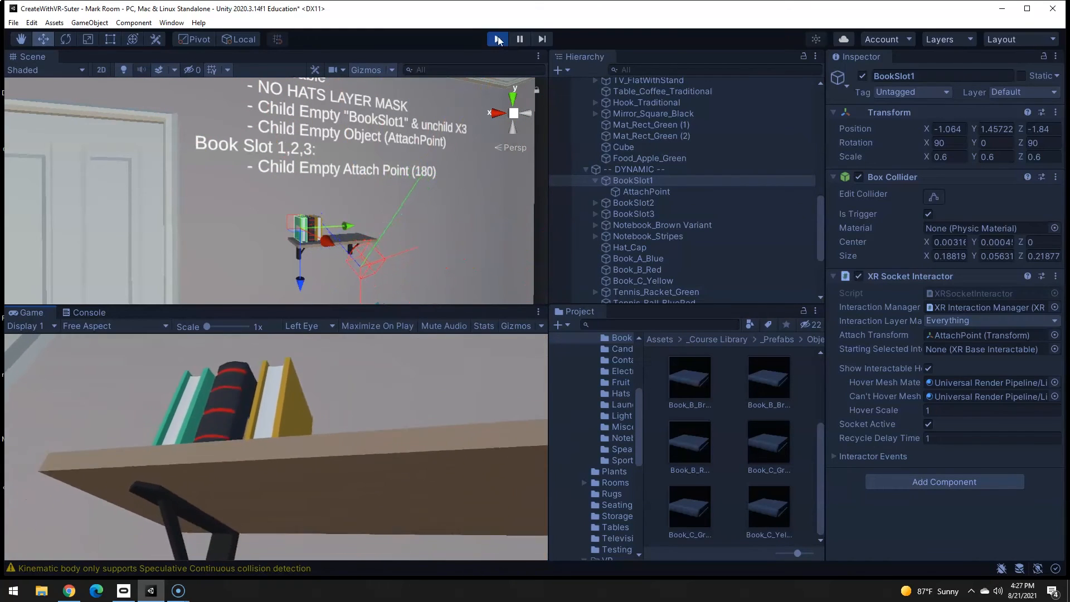
{"action": "left_click", "coordinate": [497, 38]}
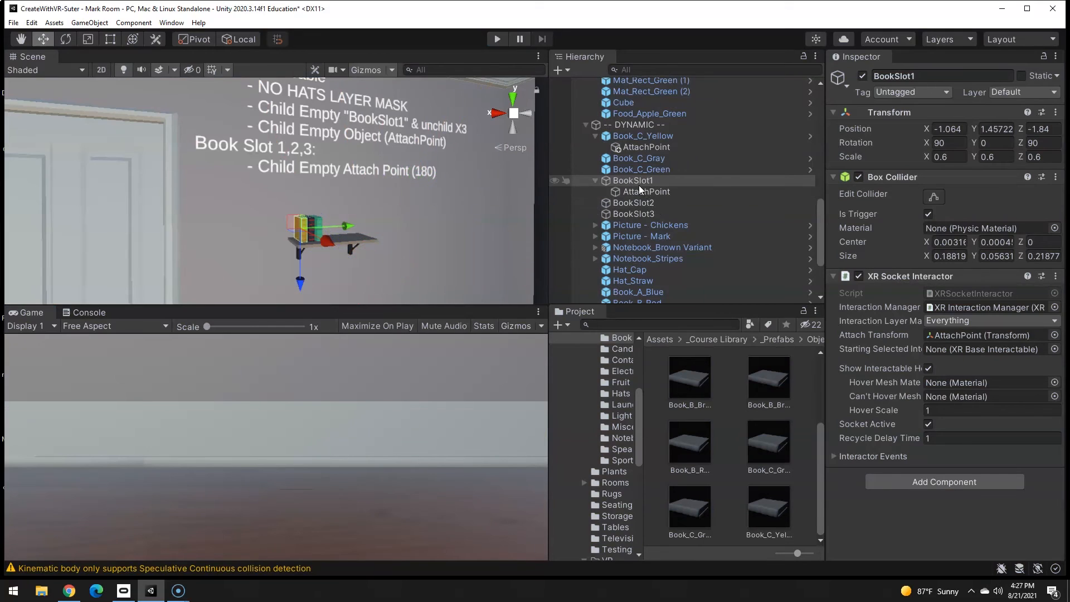
Add an empty AttachPoint child under BookSlot2 and set its Z rotation to 180
{"action": "right_click", "coordinate": [633, 203]}
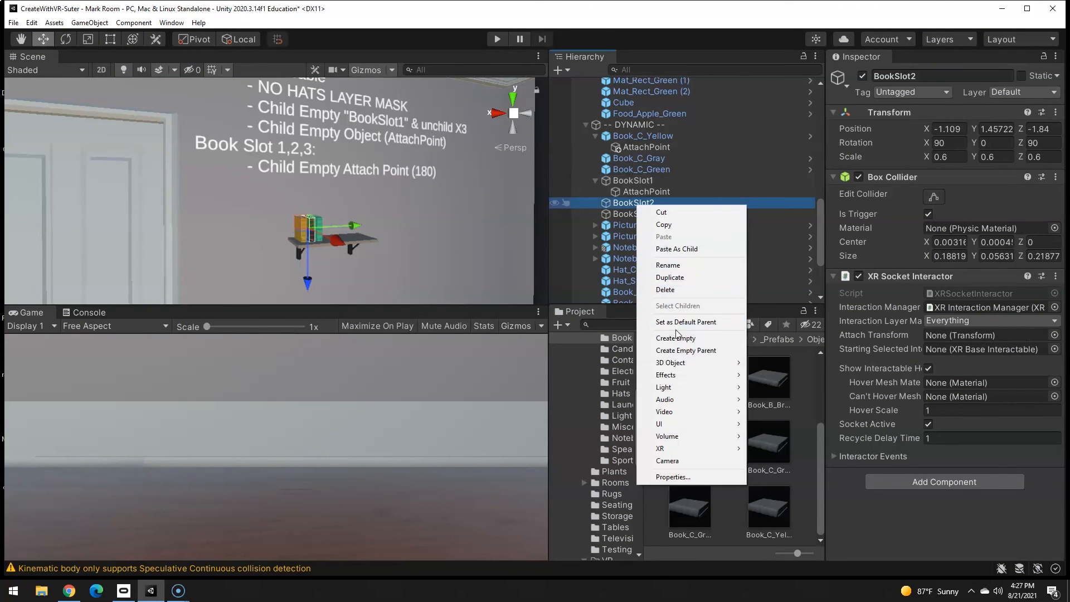
{"action": "left_click", "coordinate": [686, 350]}
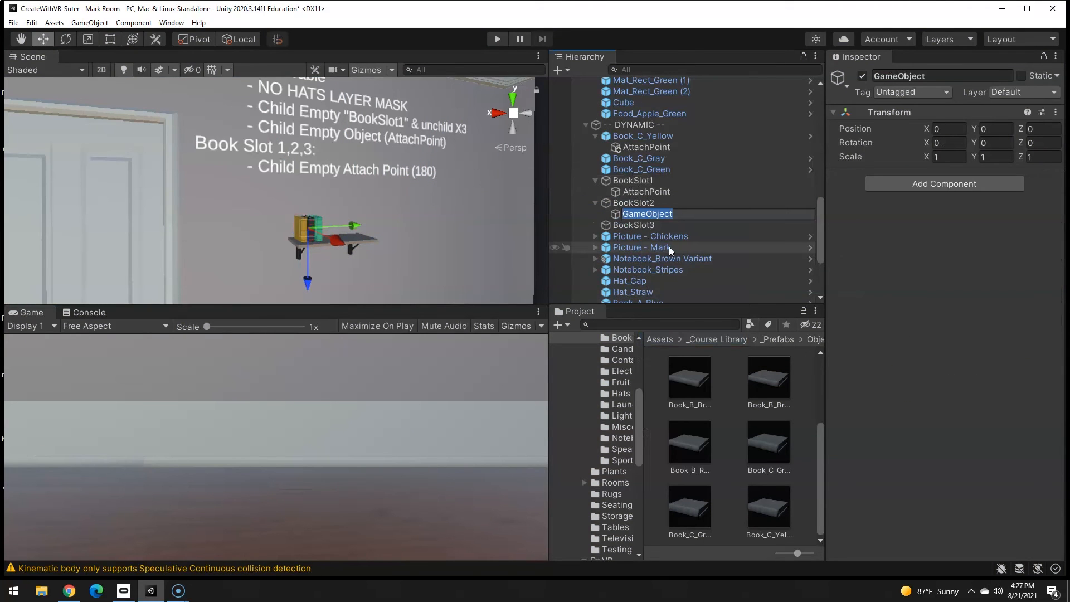
{"action": "type", "text": "AttachPoint"}
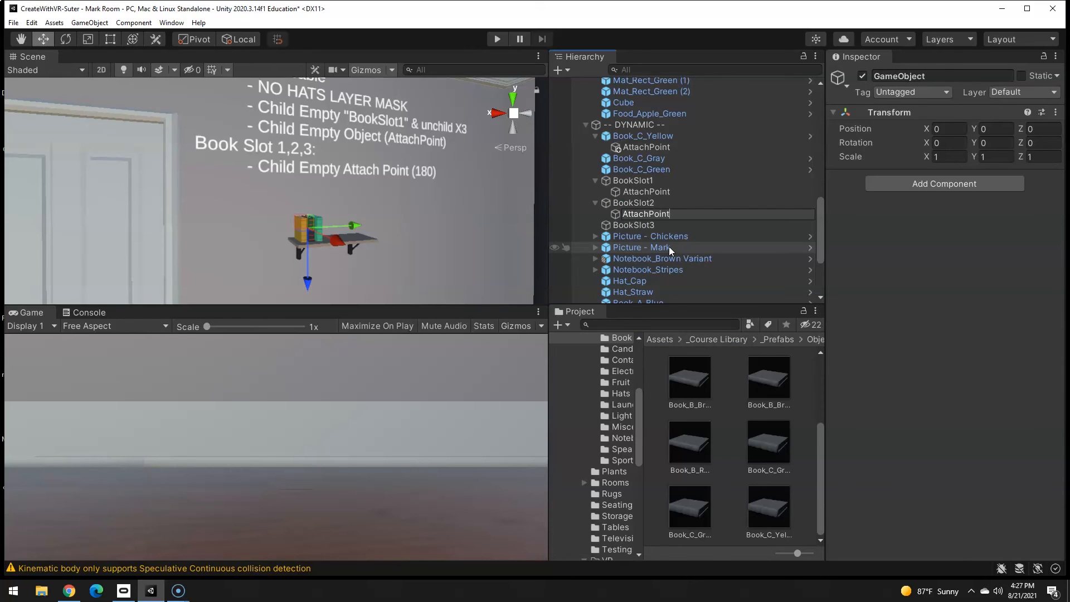
{"action": "left_click", "coordinate": [633, 203]}
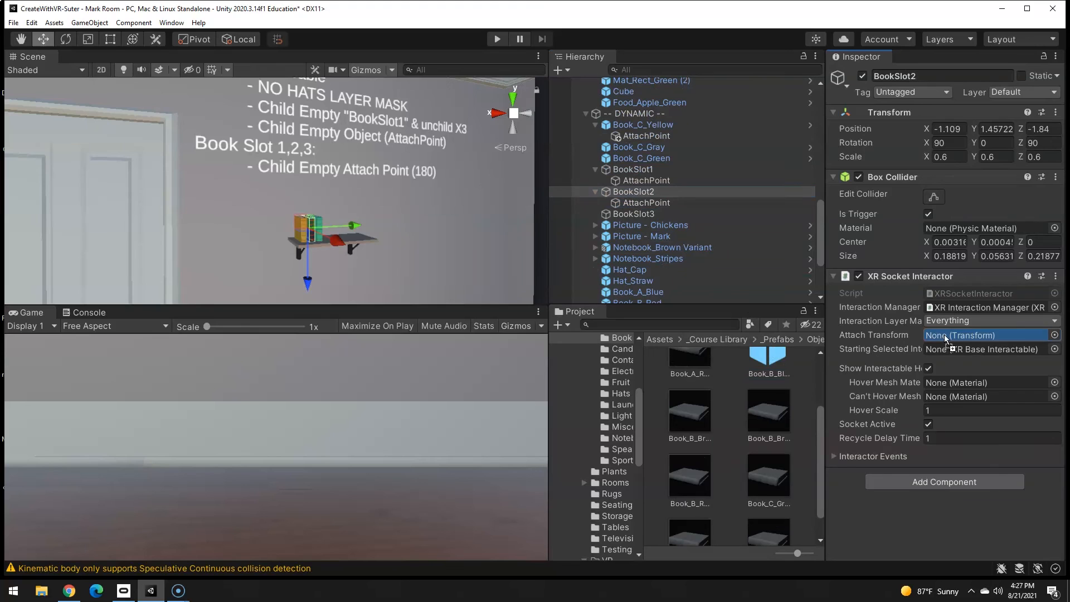
{"action": "left_click", "coordinate": [647, 203]}
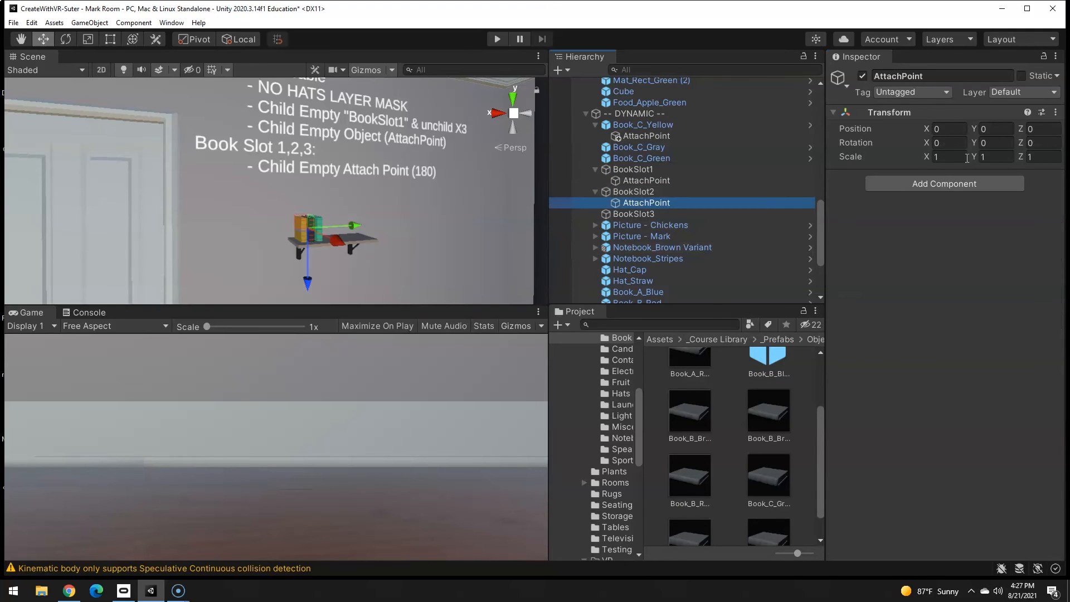
{"action": "type", "text": "180"}
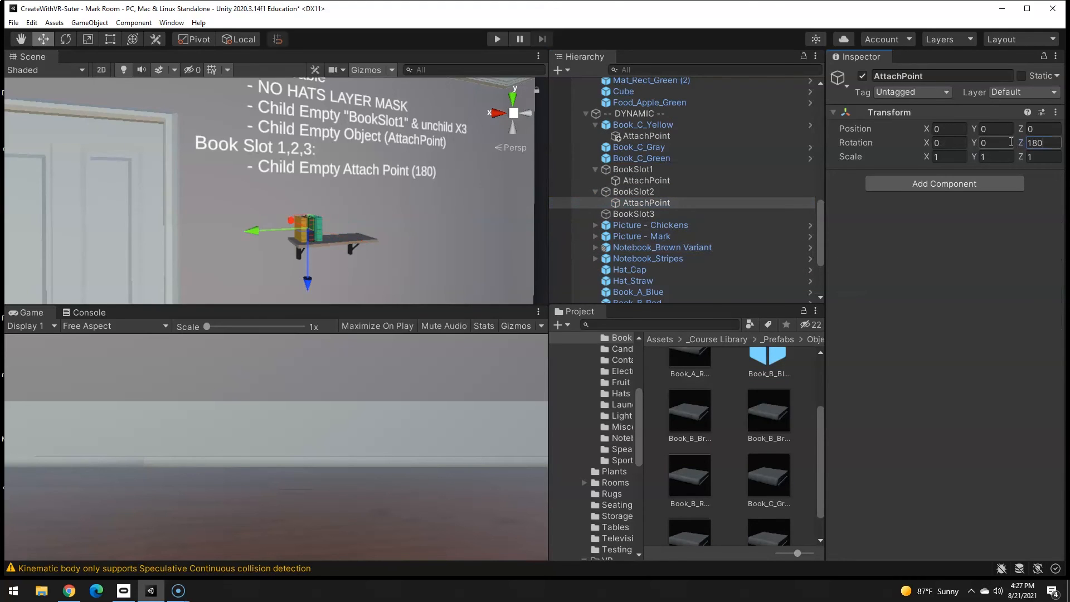
Add an empty child under BookSlot3 with Z rotation 180
{"action": "left_click", "coordinate": [633, 214]}
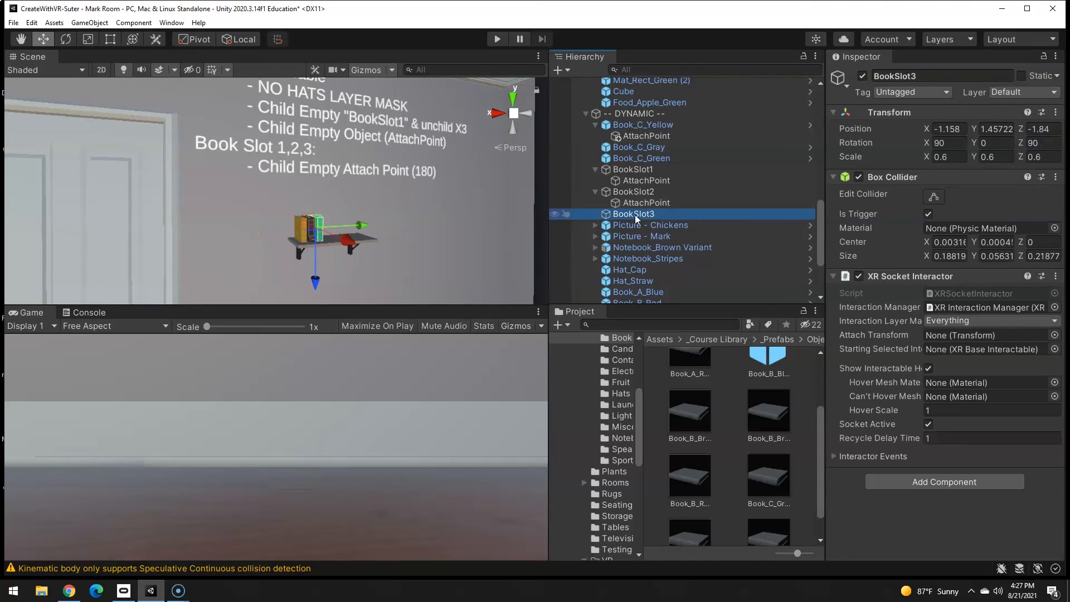
{"action": "left_click", "coordinate": [674, 348]}
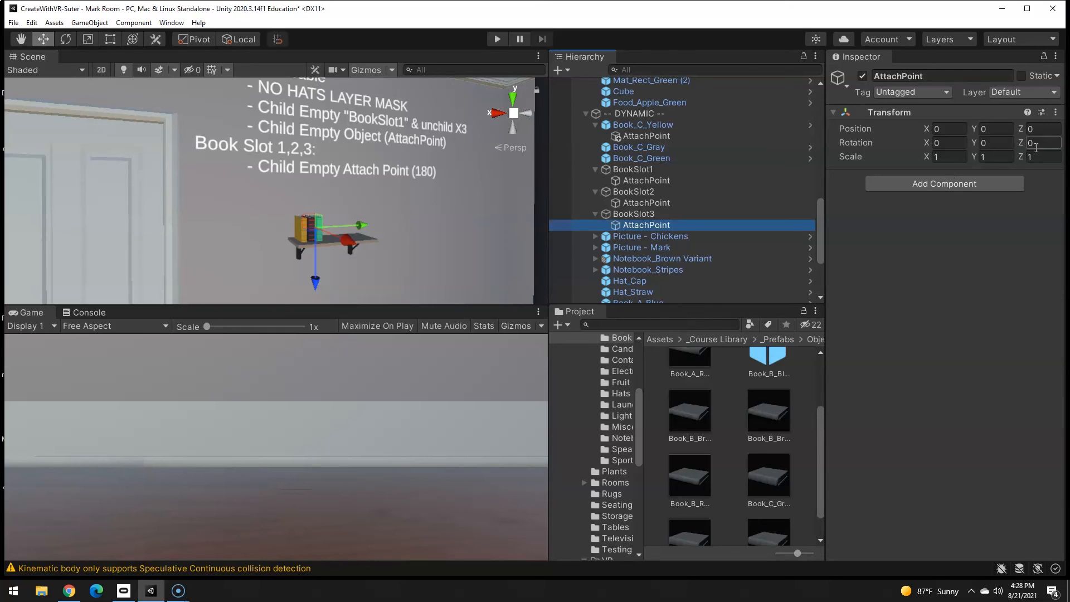
{"action": "type", "text": "180"}
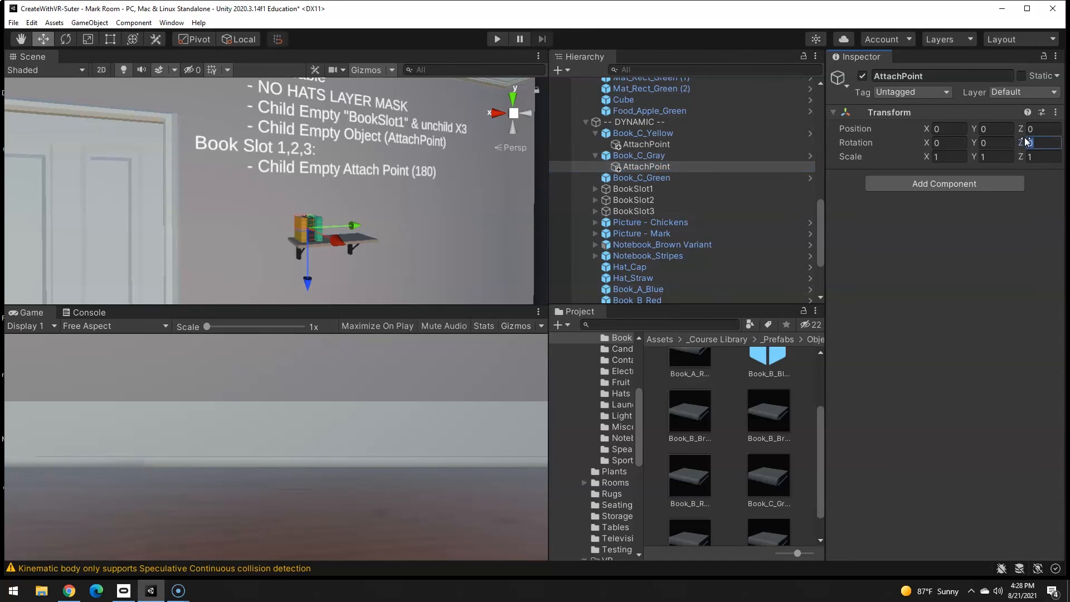
Set Z rotation to 180 on the AttachPoint children of Book_C_Gray and Book_C_Green
{"action": "type", "text": "180"}
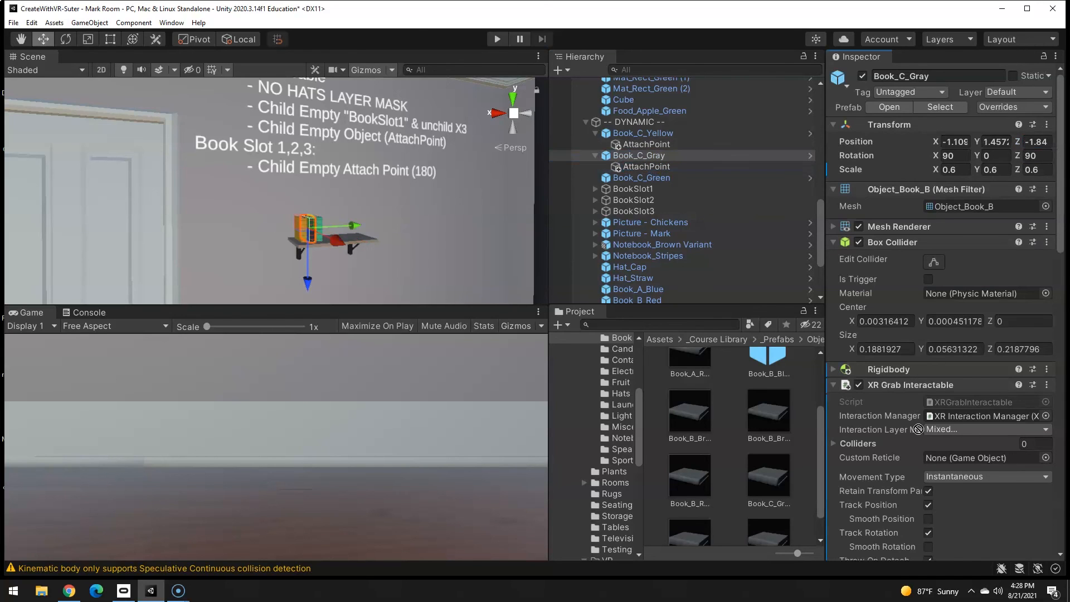
{"action": "scroll", "scroll_direction": "down", "scroll_amount": 3}
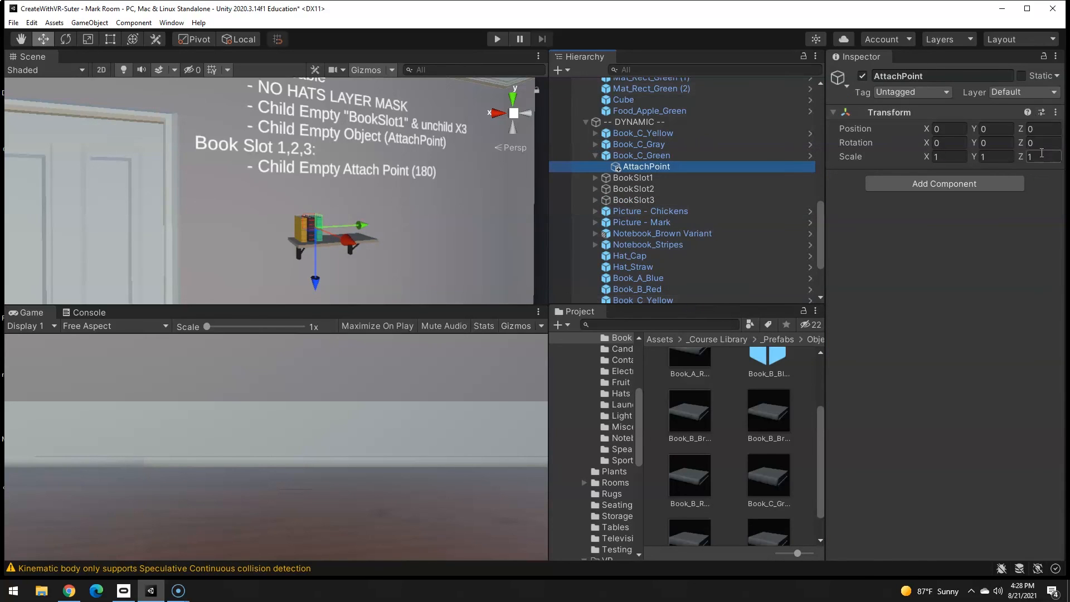
{"action": "type", "text": "180"}
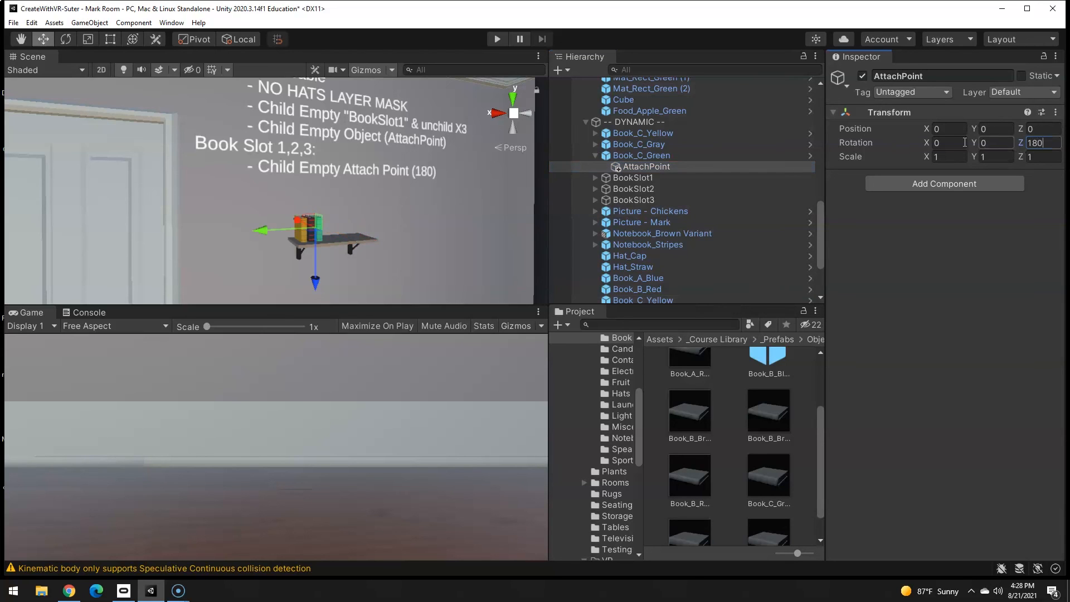
{"action": "left_click", "coordinate": [641, 155]}
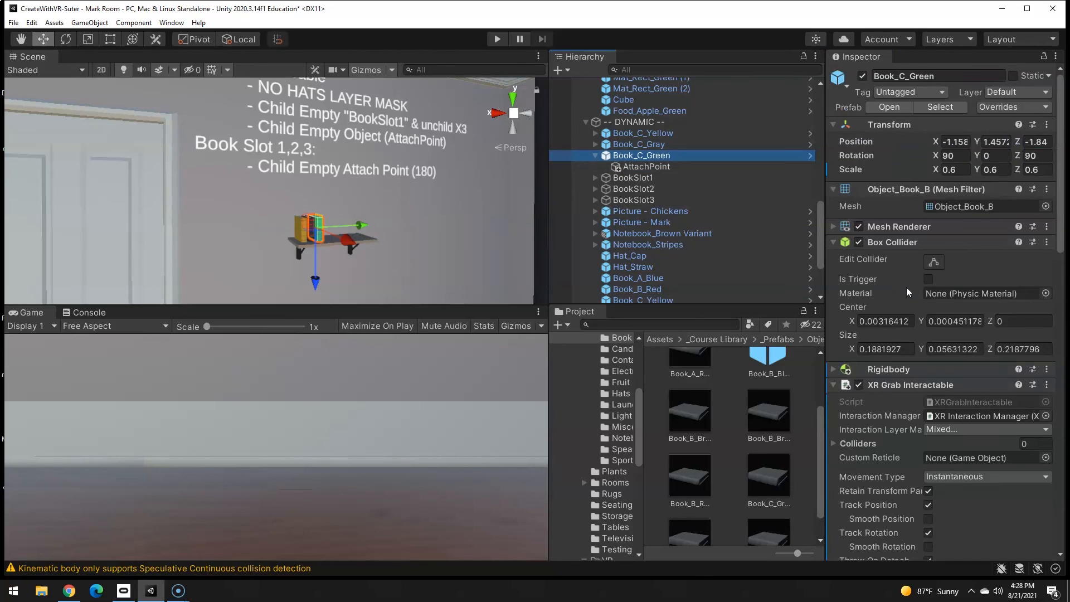
{"action": "scroll", "scroll_direction": "down", "scroll_amount": 3}
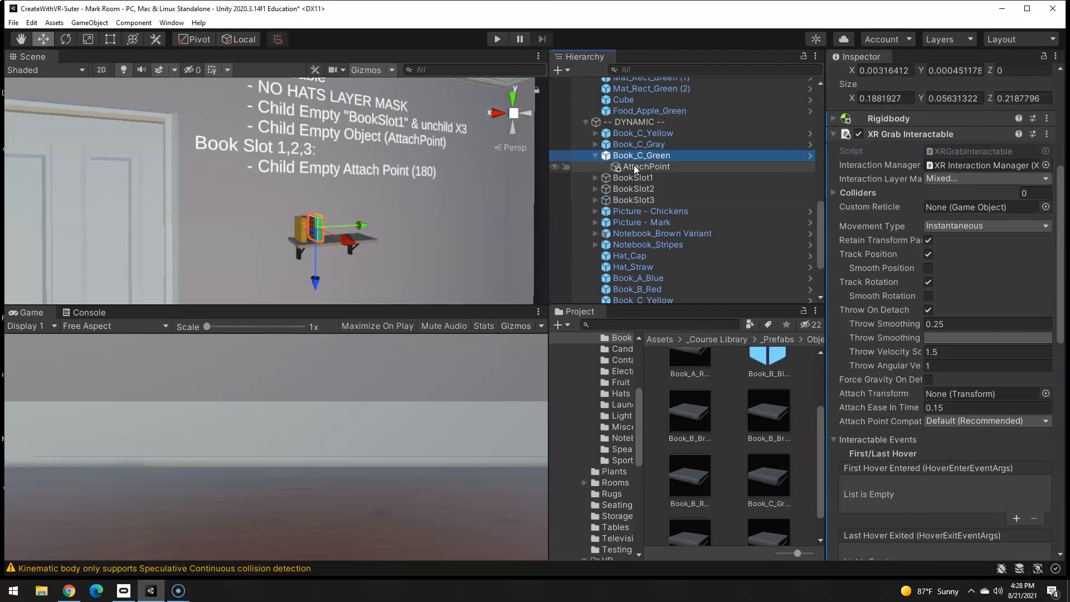